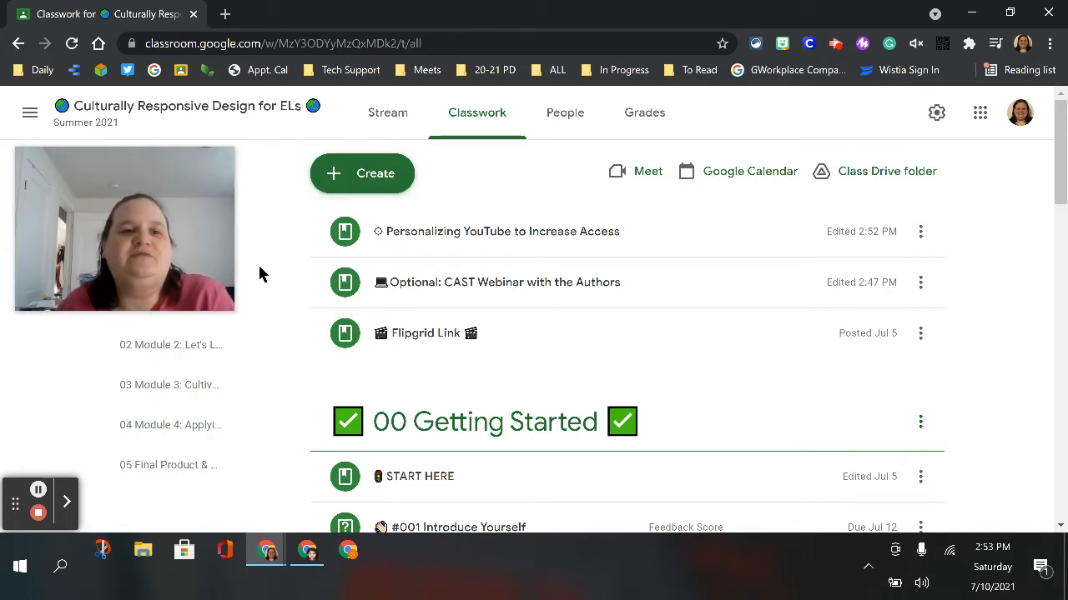
{"action": "mouse_move", "coordinate": [292, 325]}
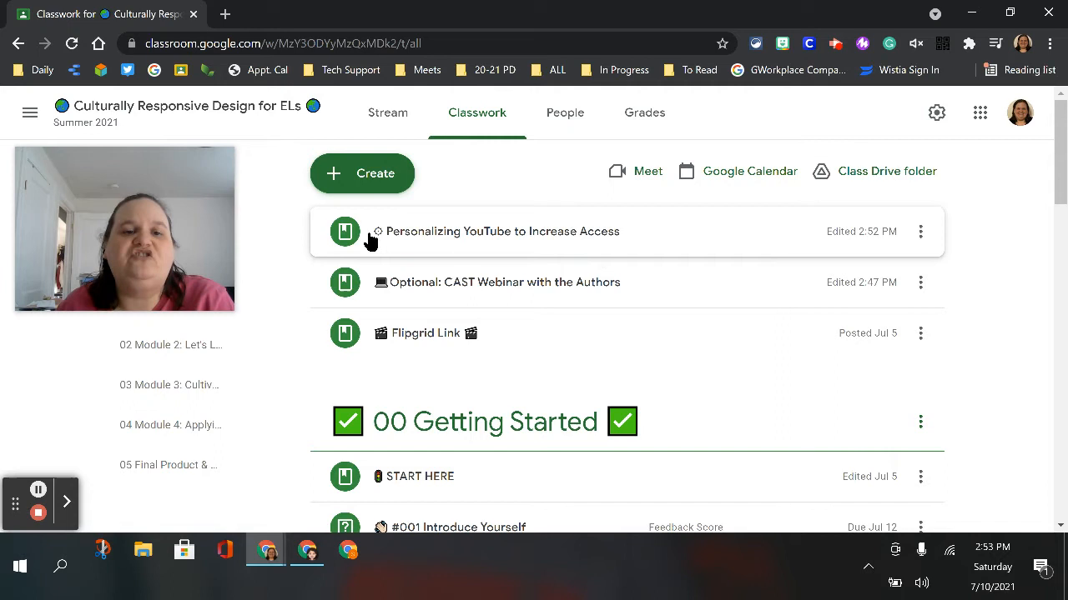
{"action": "mouse_move", "coordinate": [370, 259]}
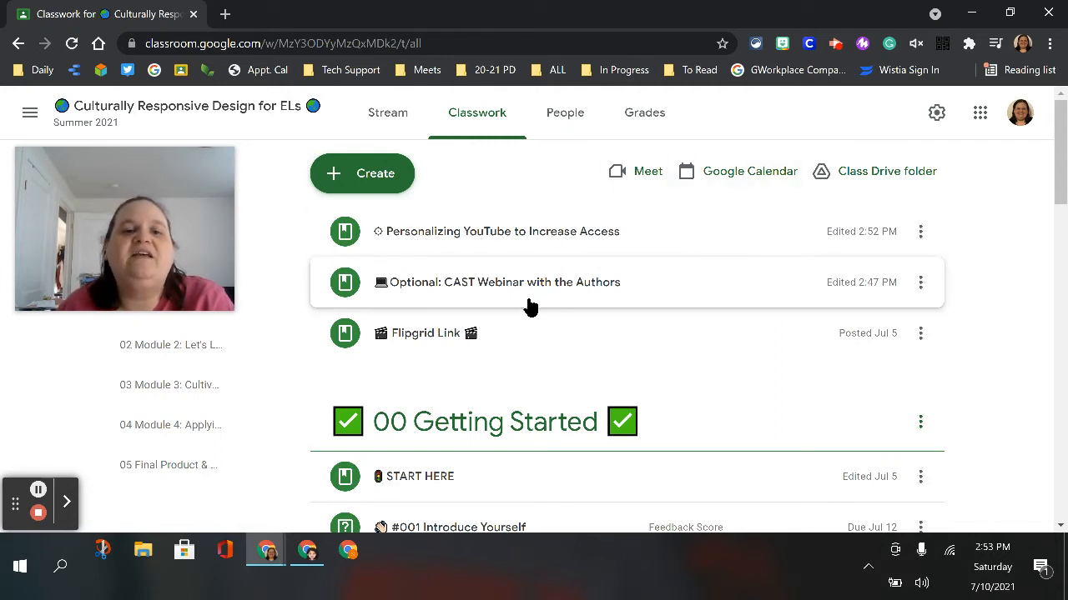
Step: Read the Personalizing YouTube and Optional CAST Webinar posts, scrolling down to the Module 1 list
{"action": "left_click", "coordinate": [504, 230]}
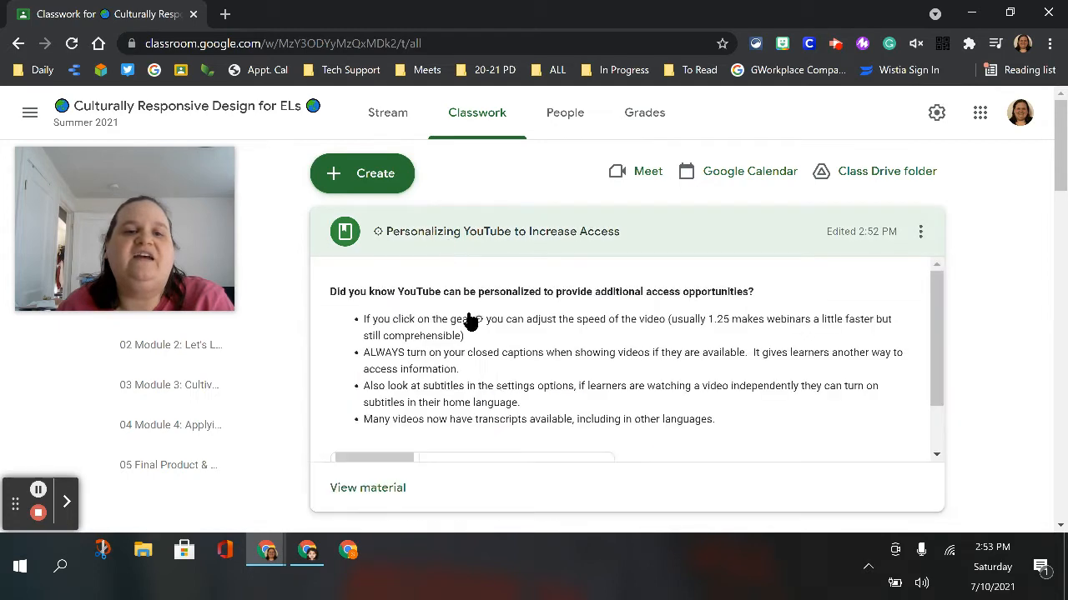
{"action": "mouse_move", "coordinate": [430, 361]}
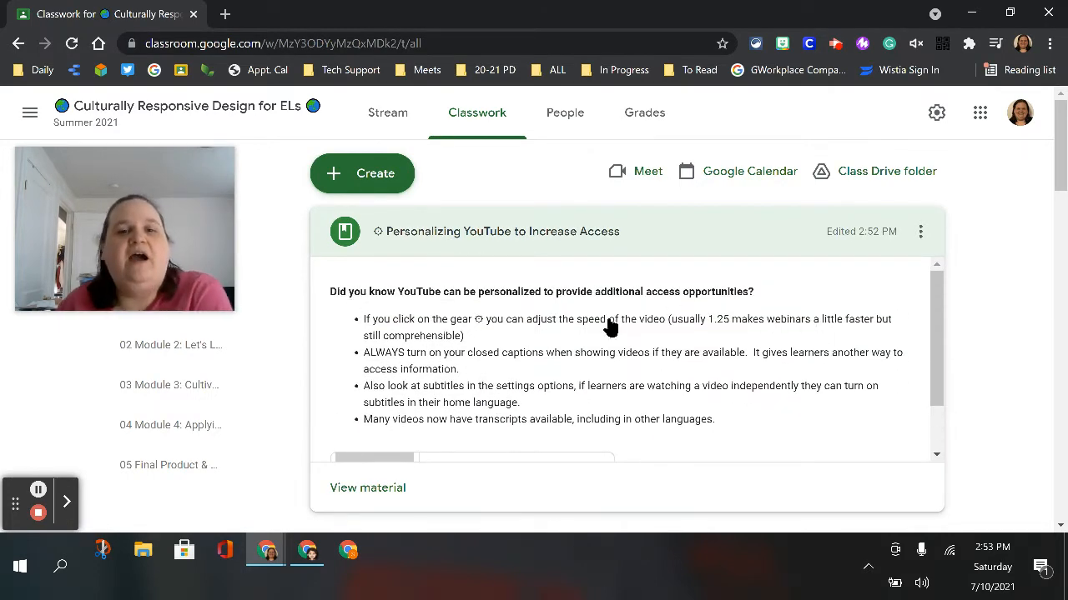
{"action": "mouse_move", "coordinate": [651, 309]}
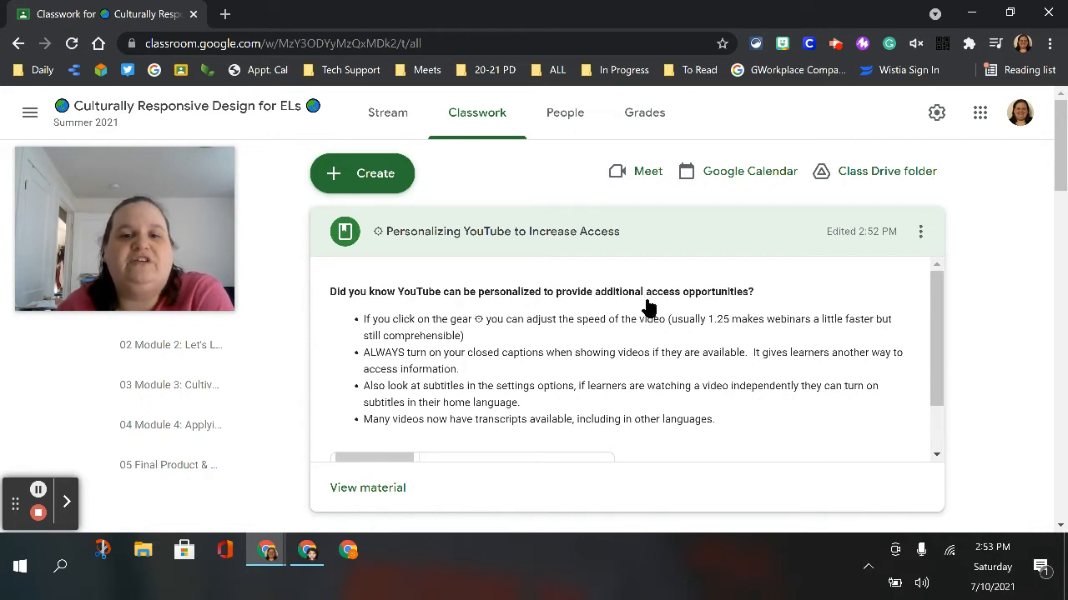
{"action": "mouse_move", "coordinate": [584, 307]}
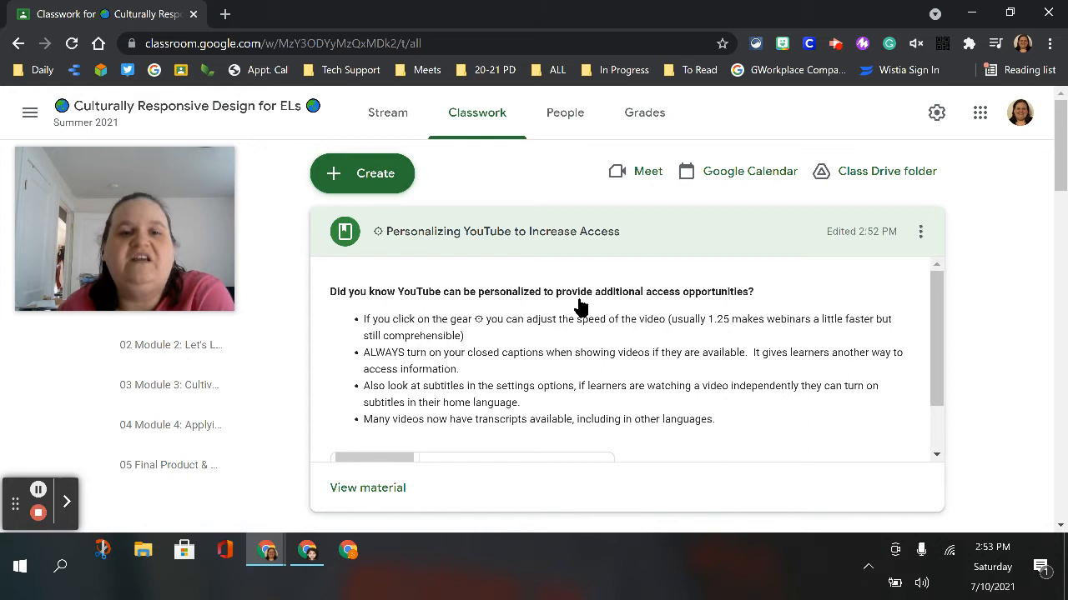
{"action": "mouse_move", "coordinate": [417, 324]}
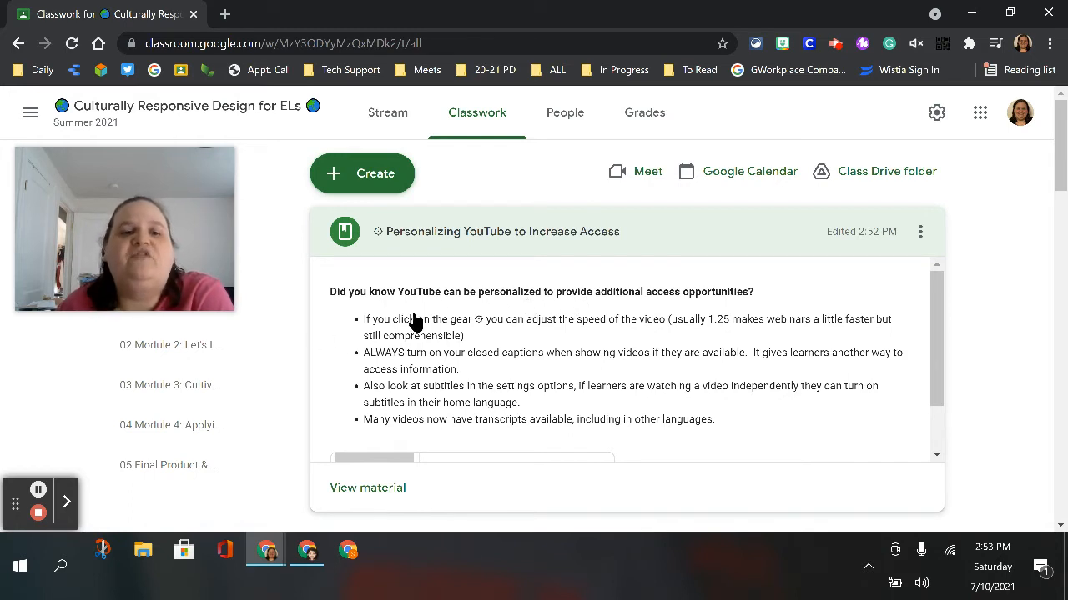
{"action": "scroll", "scroll_direction": "down", "scroll_amount": 3}
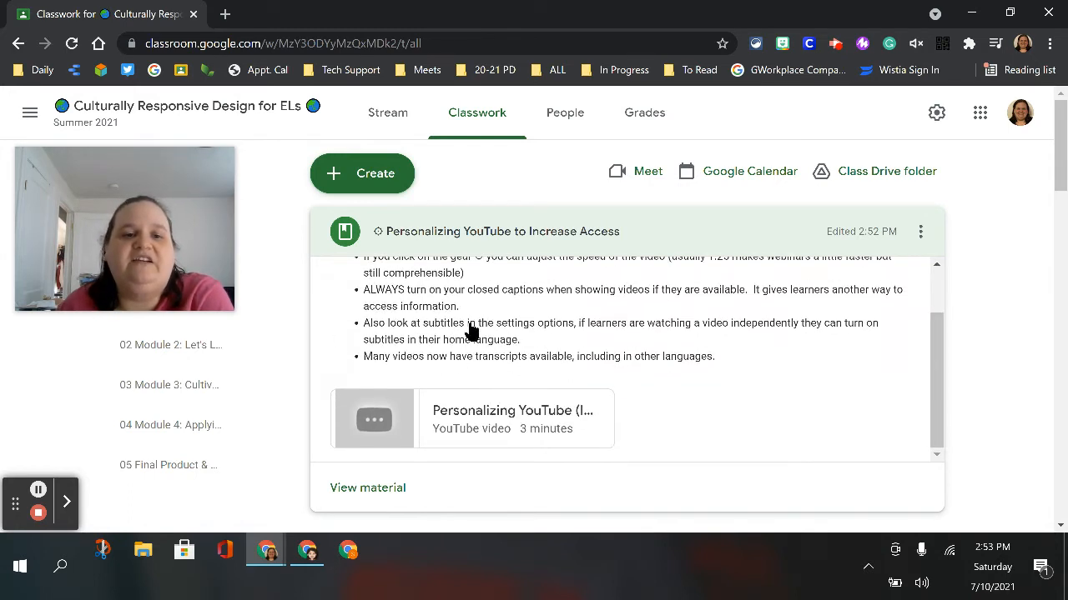
{"action": "mouse_move", "coordinate": [459, 353]}
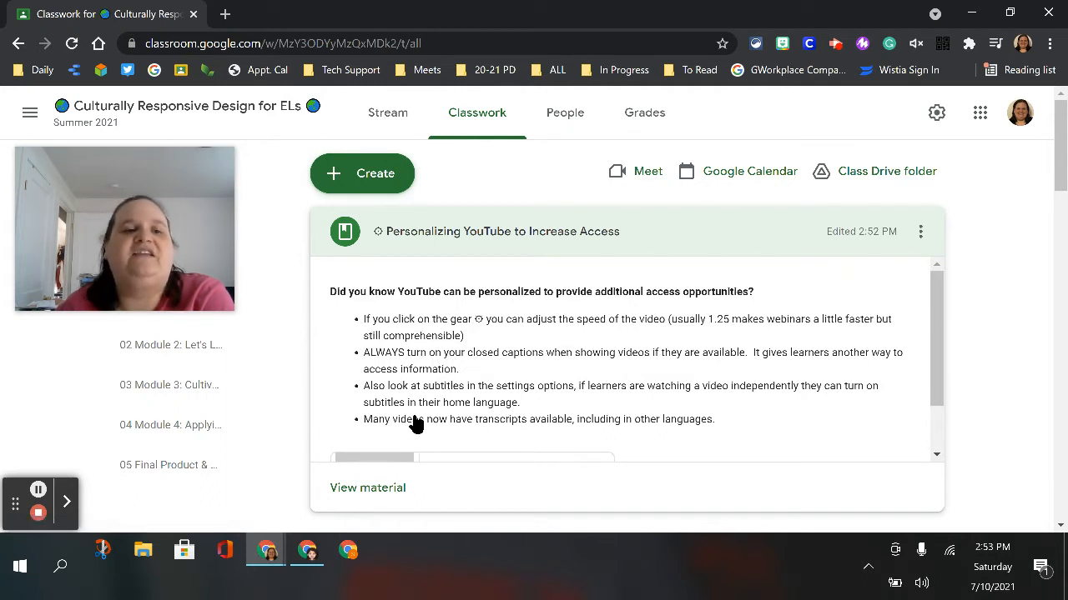
{"action": "mouse_move", "coordinate": [499, 254]}
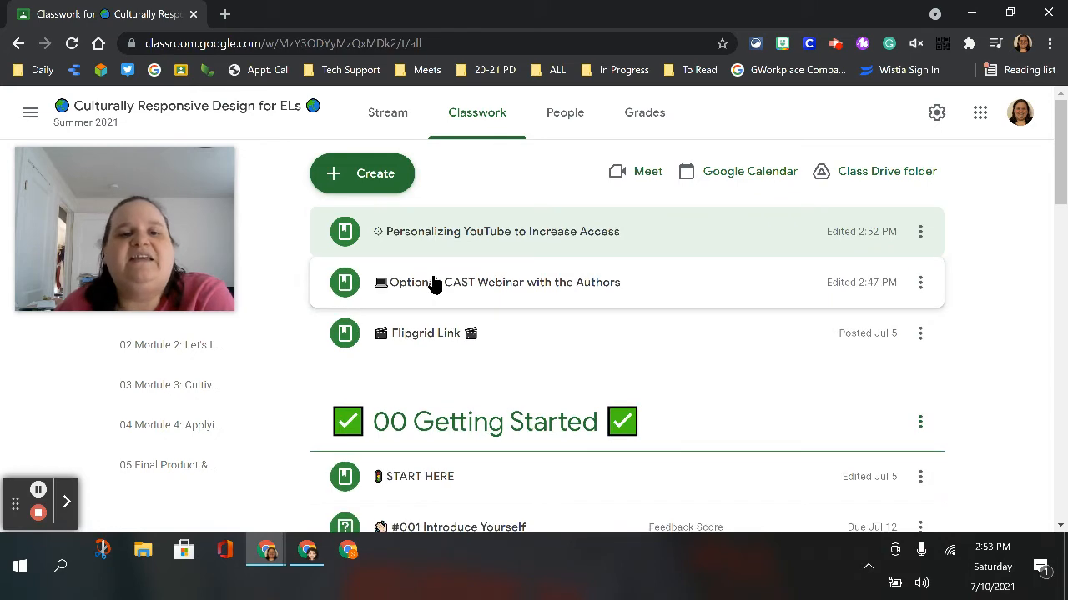
{"action": "left_click", "coordinate": [501, 282]}
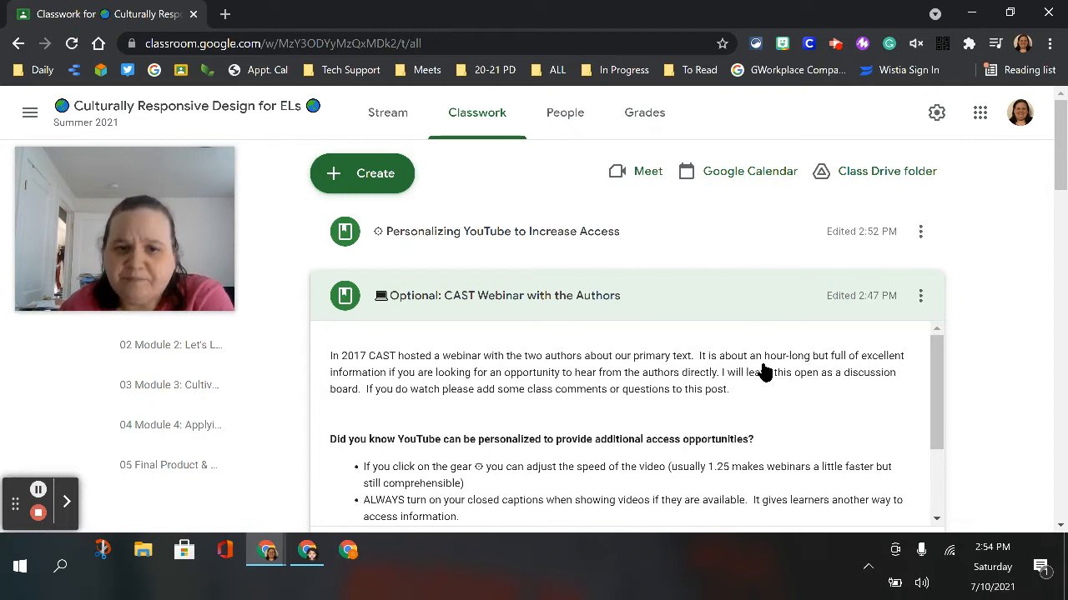
{"action": "mouse_move", "coordinate": [578, 387]}
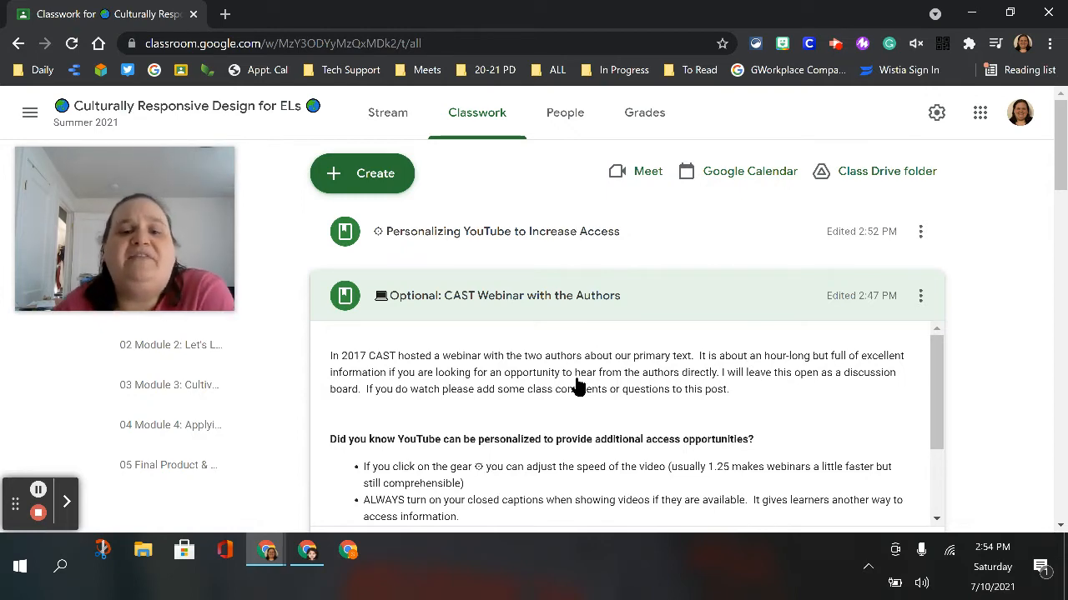
{"action": "scroll", "scroll_direction": "down", "scroll_amount": 3}
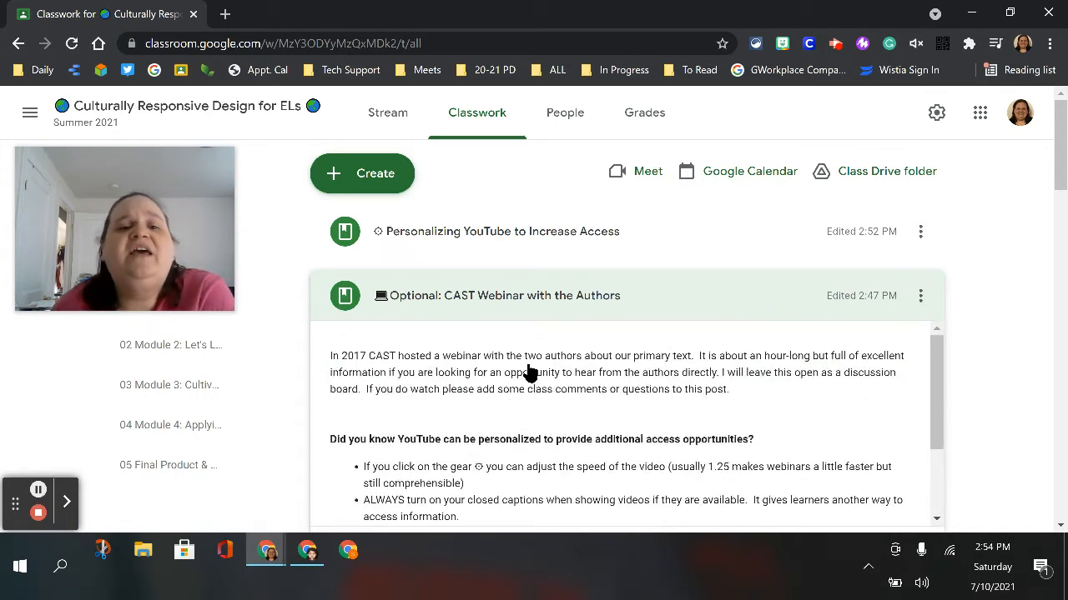
{"action": "mouse_move", "coordinate": [654, 400]}
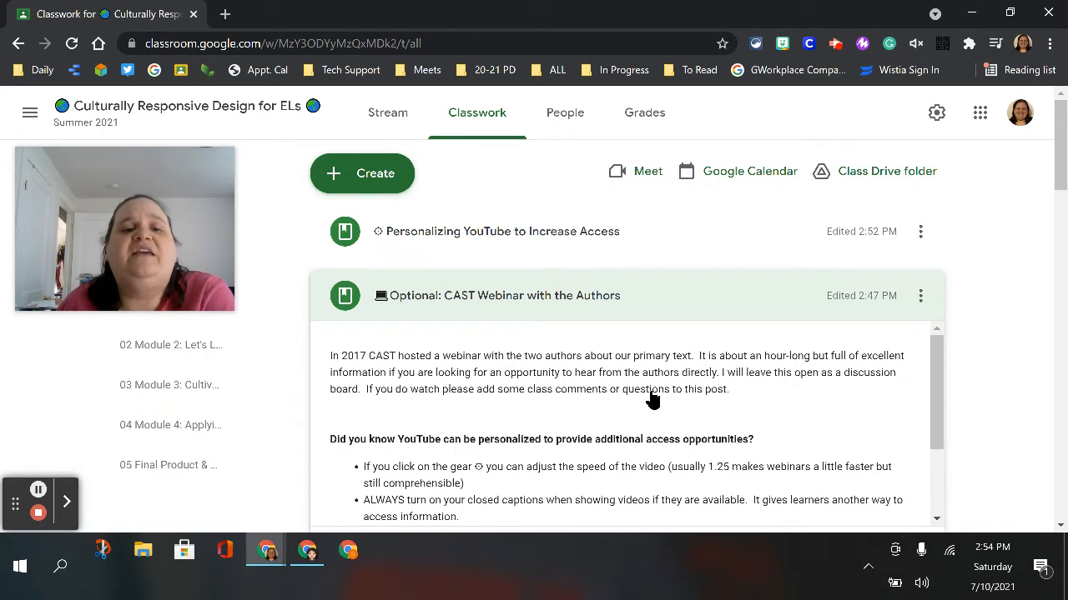
{"action": "scroll", "scroll_direction": "down", "scroll_amount": 3}
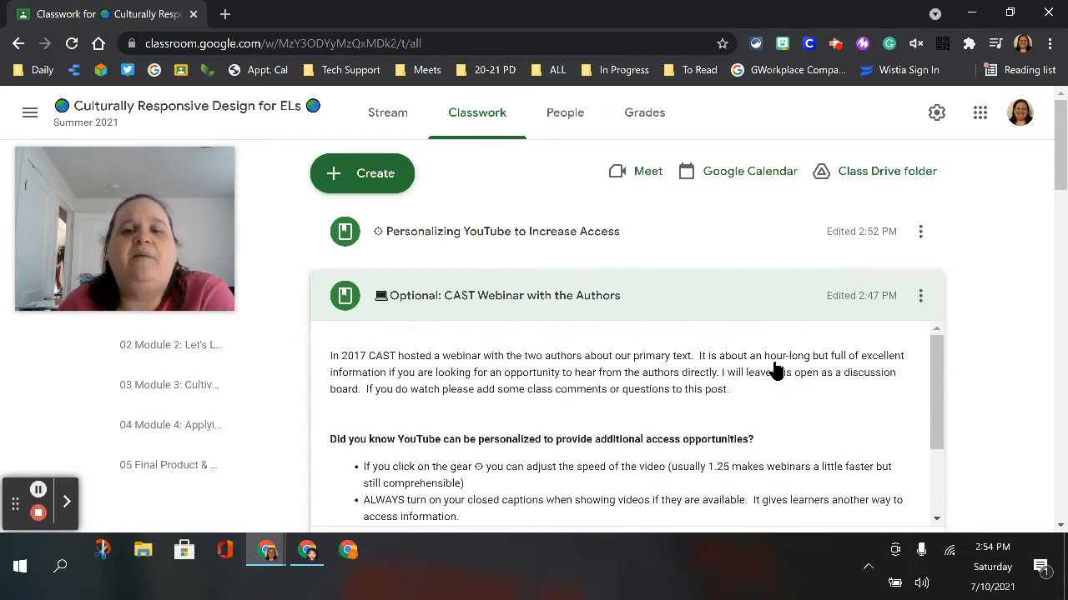
{"action": "mouse_move", "coordinate": [354, 402]}
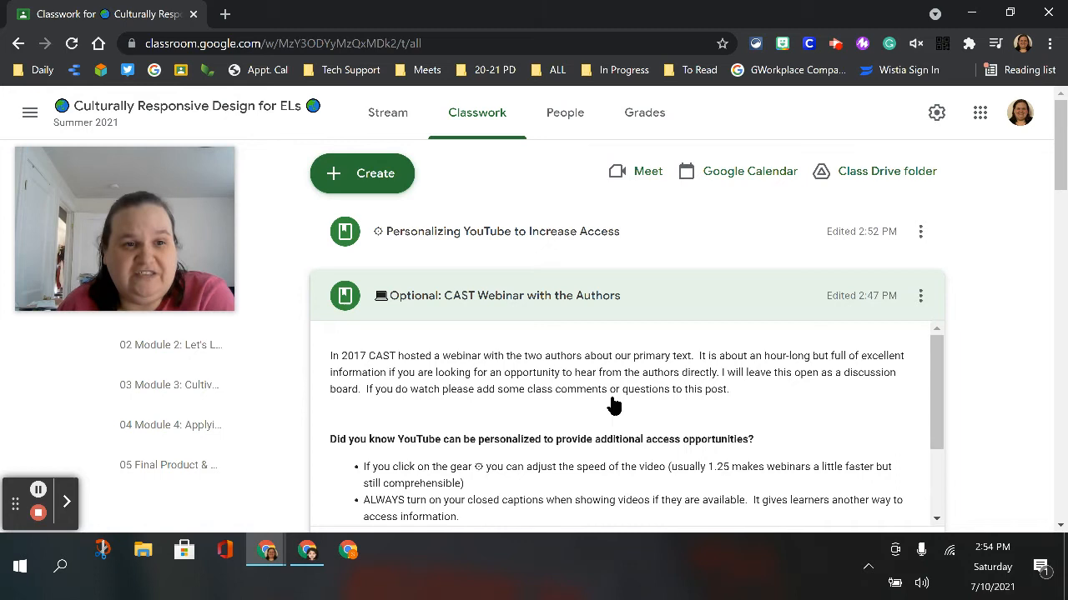
{"action": "mouse_move", "coordinate": [537, 371]}
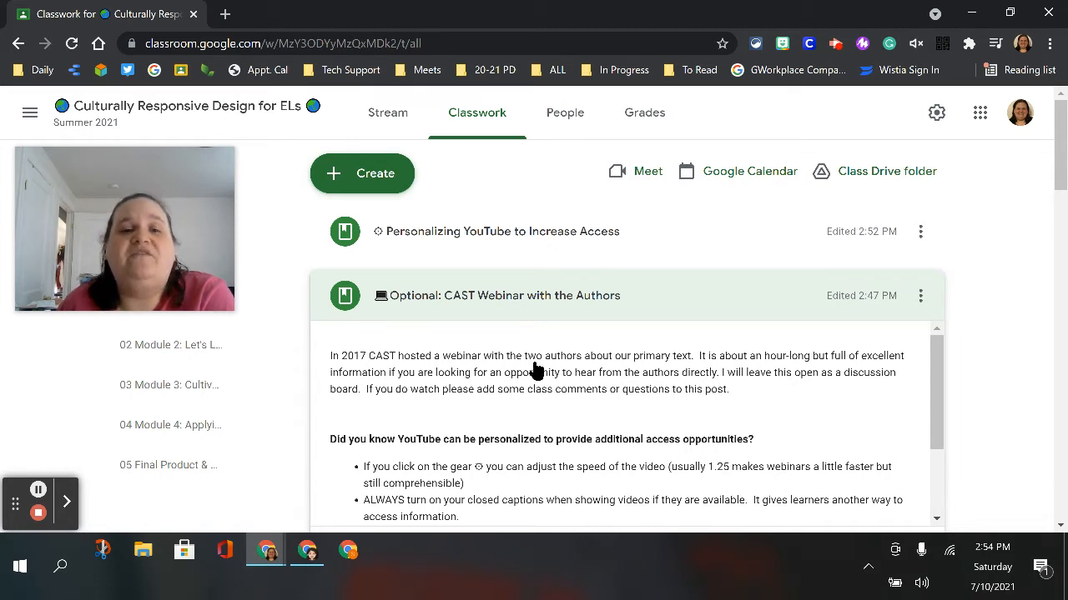
{"action": "mouse_move", "coordinate": [442, 370]}
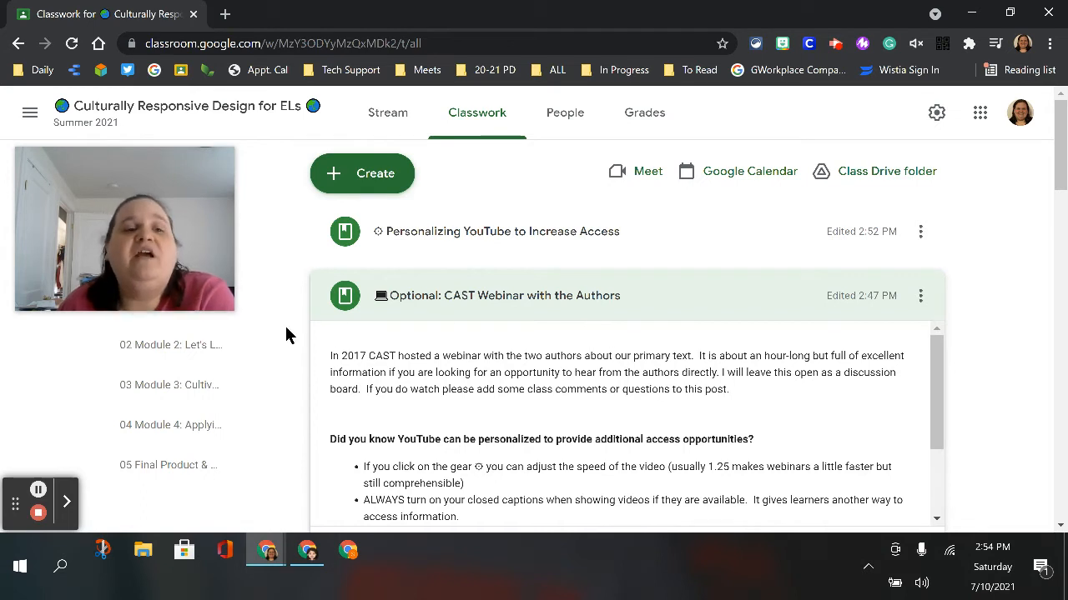
{"action": "mouse_move", "coordinate": [382, 327]}
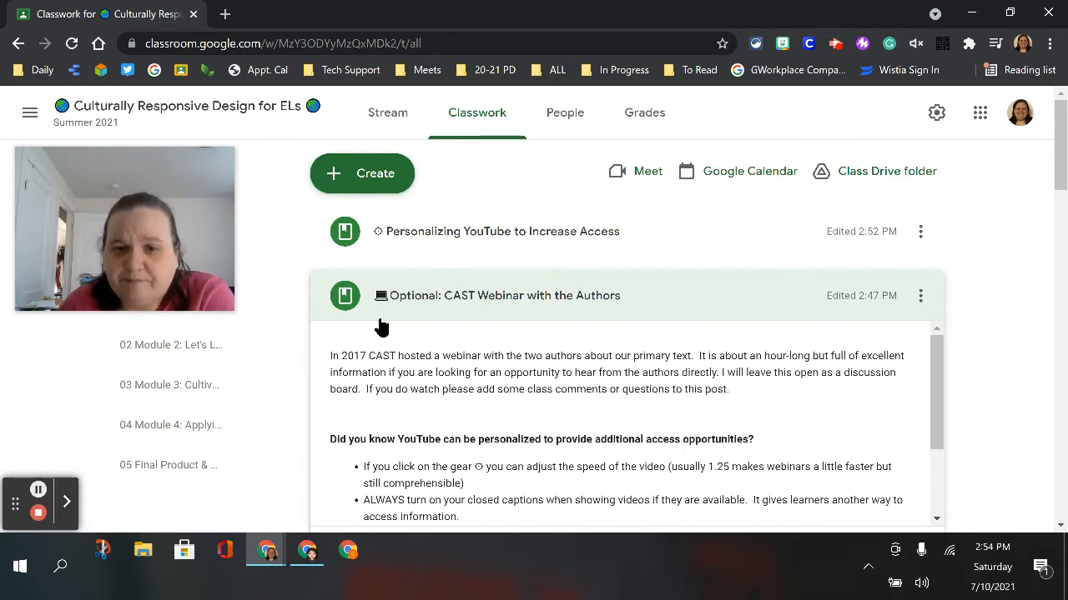
{"action": "scroll", "scroll_direction": "down", "scroll_amount": 3}
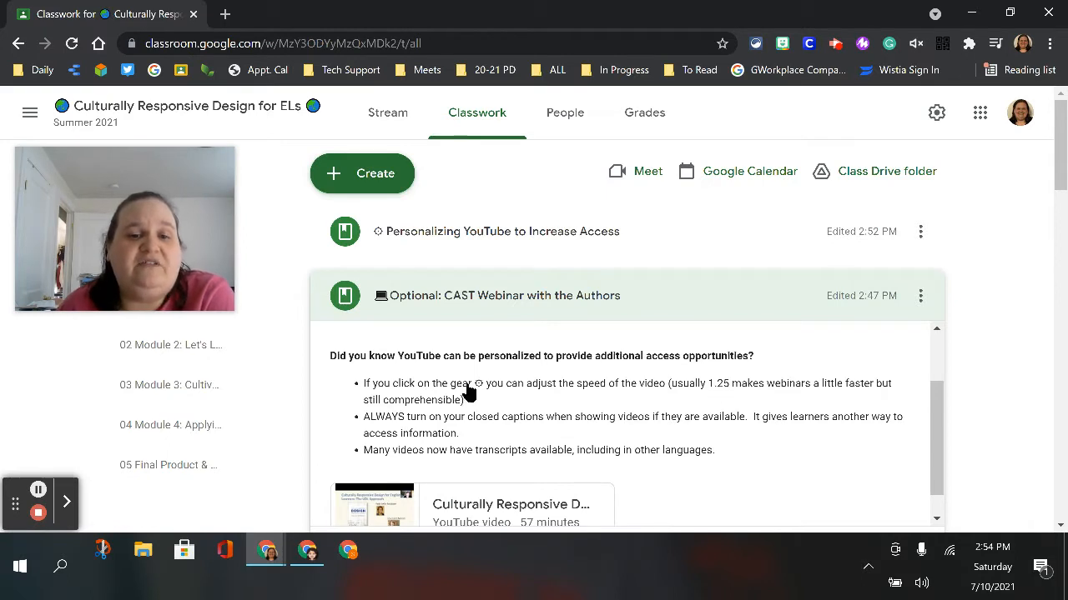
{"action": "mouse_move", "coordinate": [831, 417]}
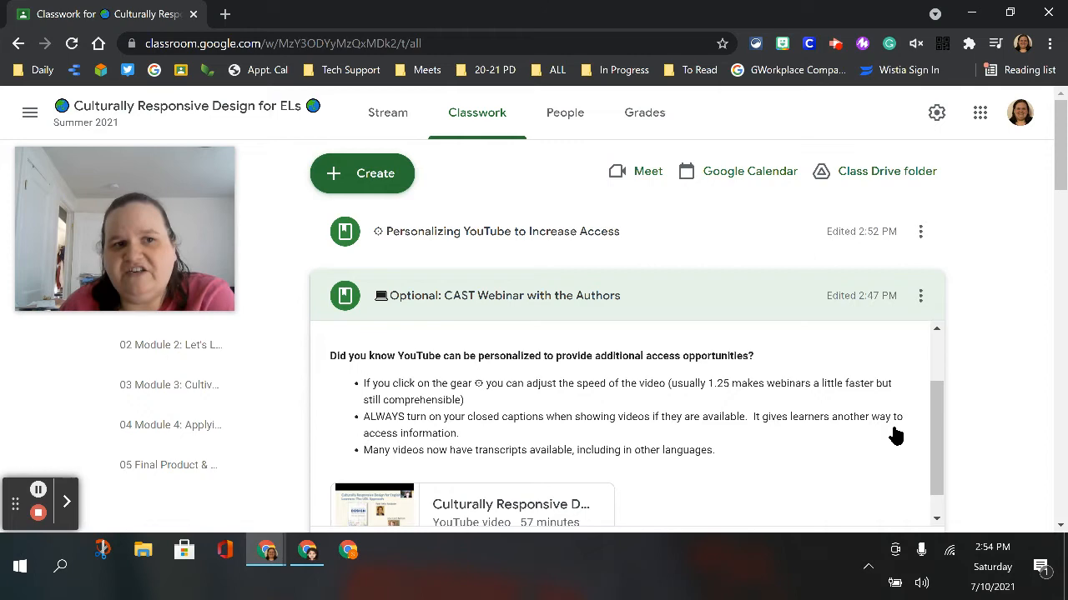
{"action": "mouse_move", "coordinate": [666, 468]}
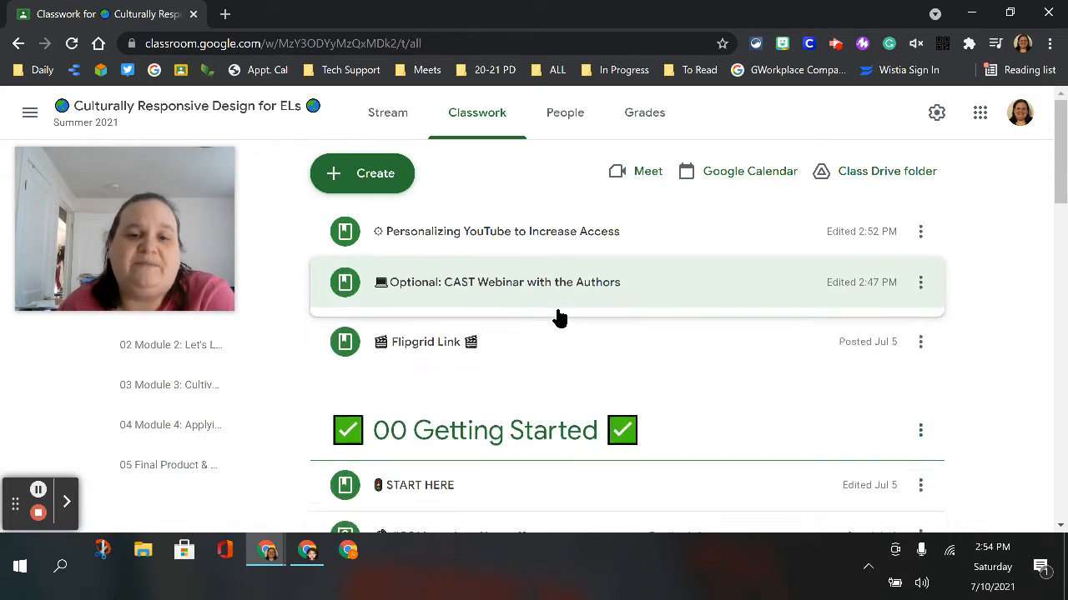
{"action": "scroll", "scroll_direction": "down", "scroll_amount": 3}
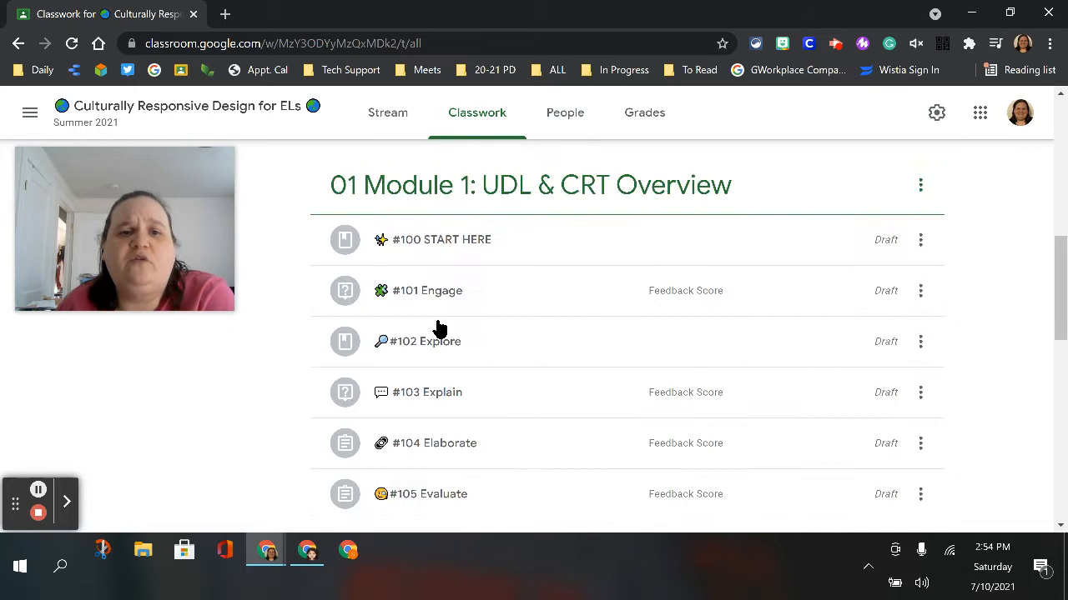
{"action": "mouse_move", "coordinate": [467, 297]}
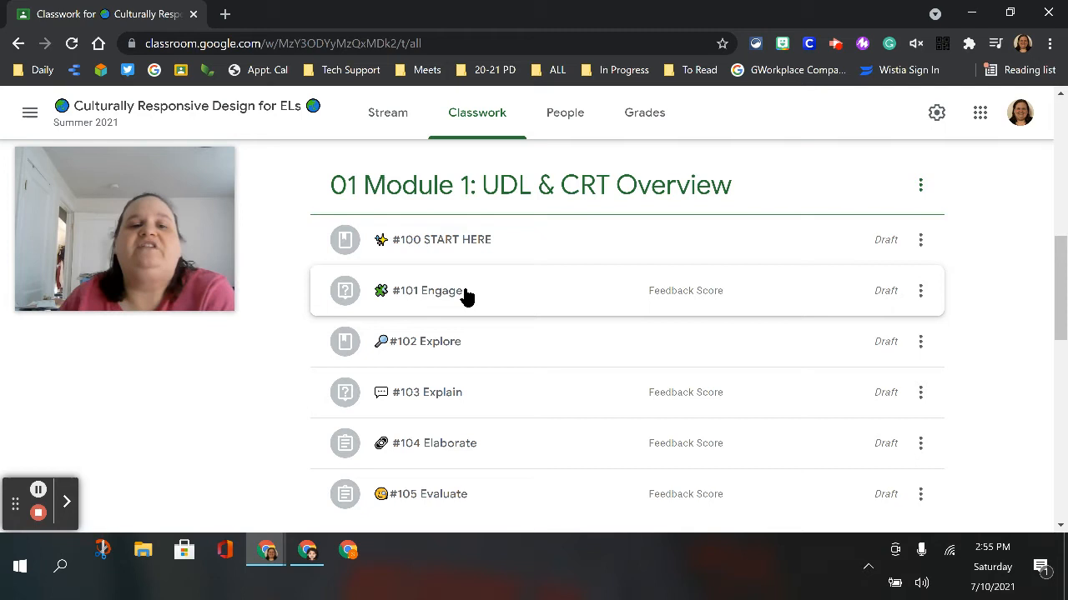
Step: Expand START HERE, Engage, Explore and the #103 Explain item to view their details and attachments
{"action": "left_click", "coordinate": [442, 240]}
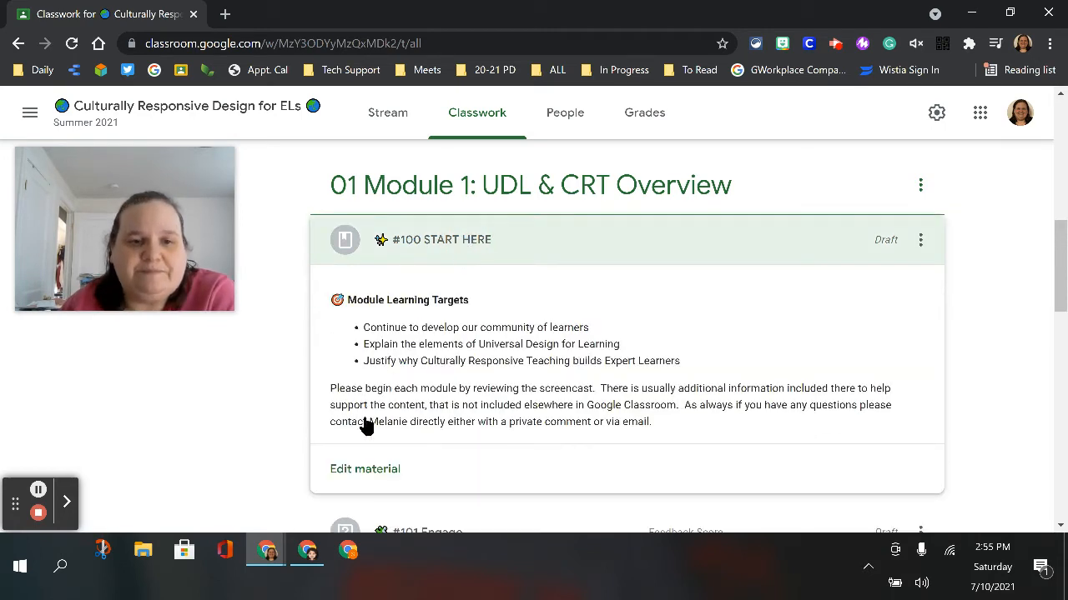
{"action": "mouse_move", "coordinate": [466, 319]}
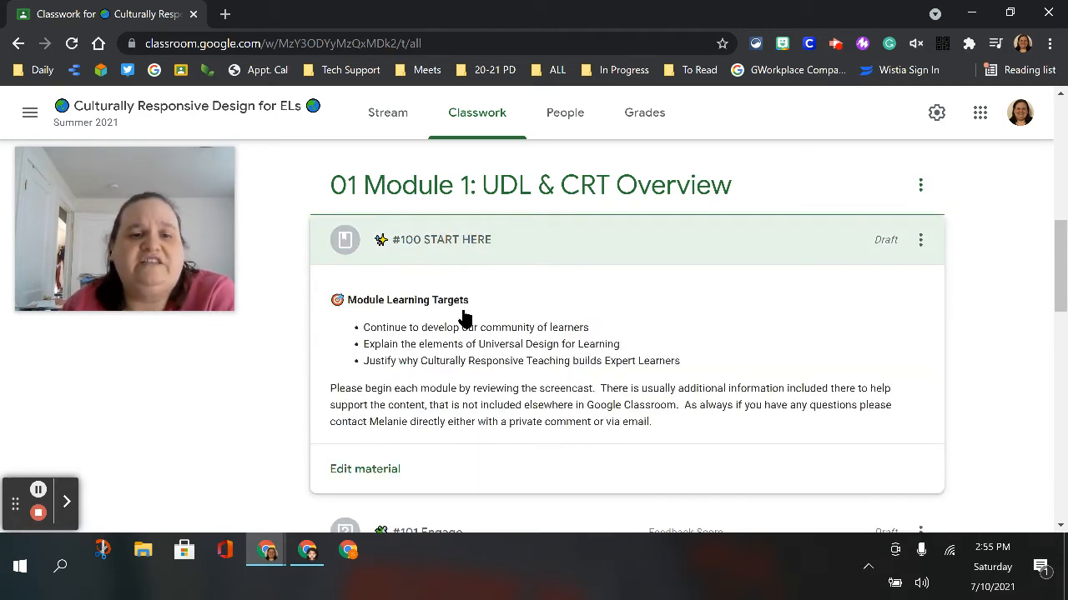
{"action": "mouse_move", "coordinate": [409, 343]}
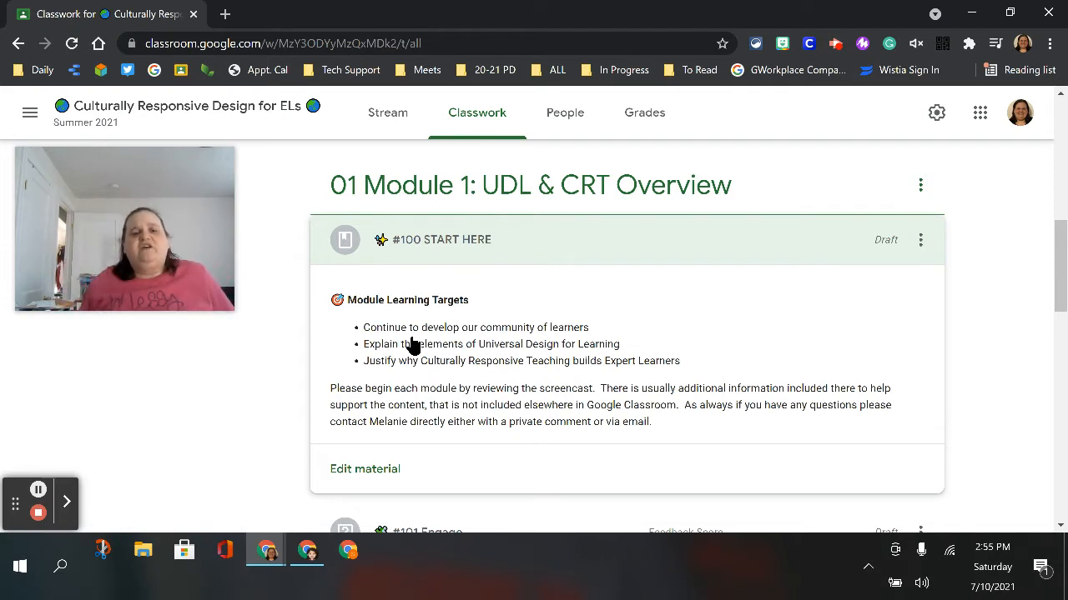
{"action": "mouse_move", "coordinate": [607, 371]}
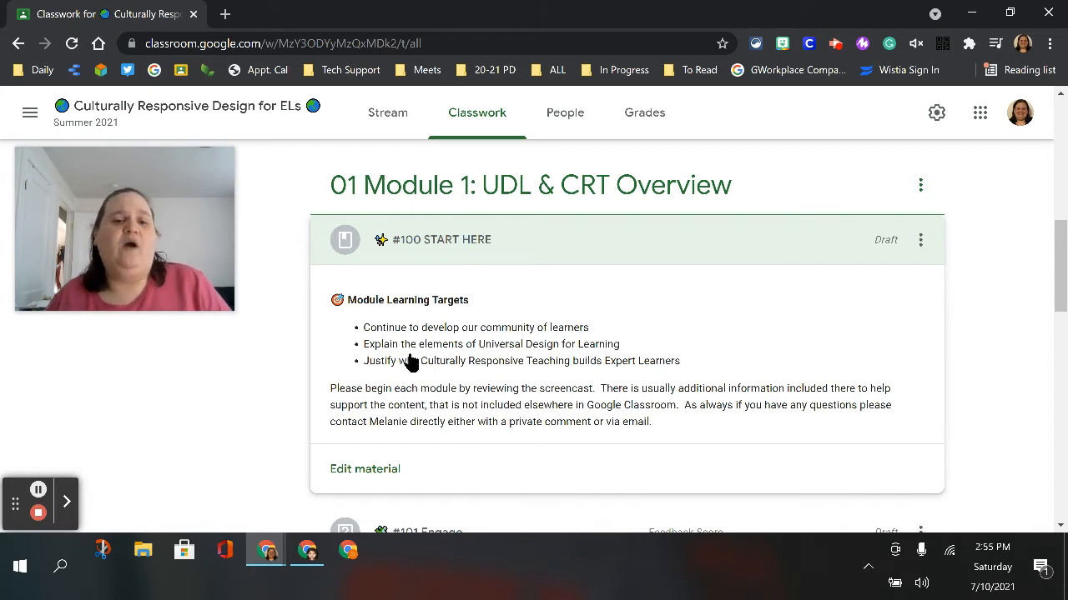
{"action": "mouse_move", "coordinate": [651, 370]}
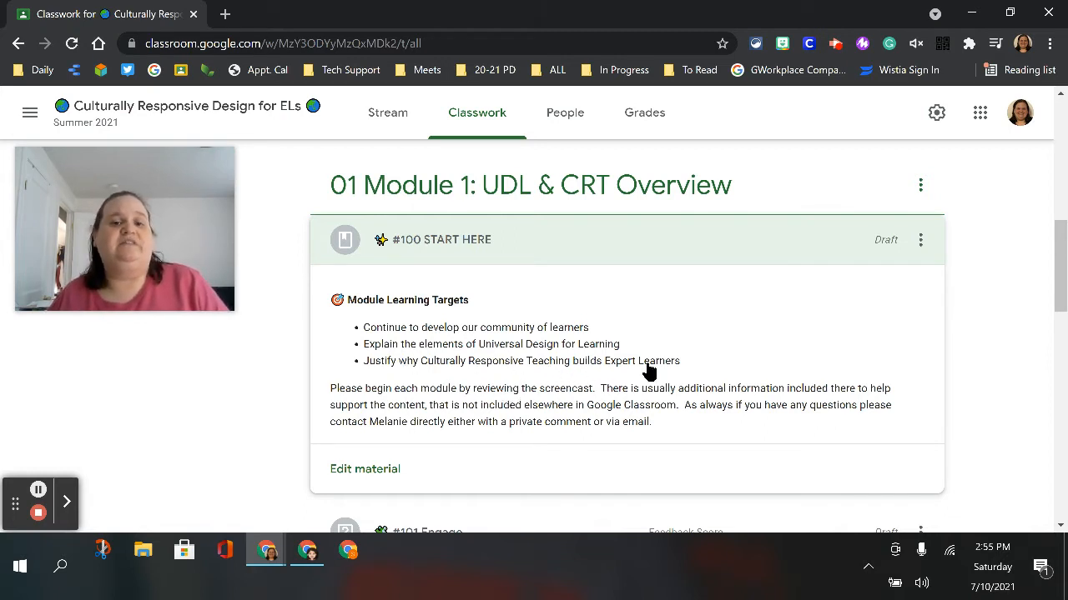
{"action": "mouse_move", "coordinate": [619, 392]}
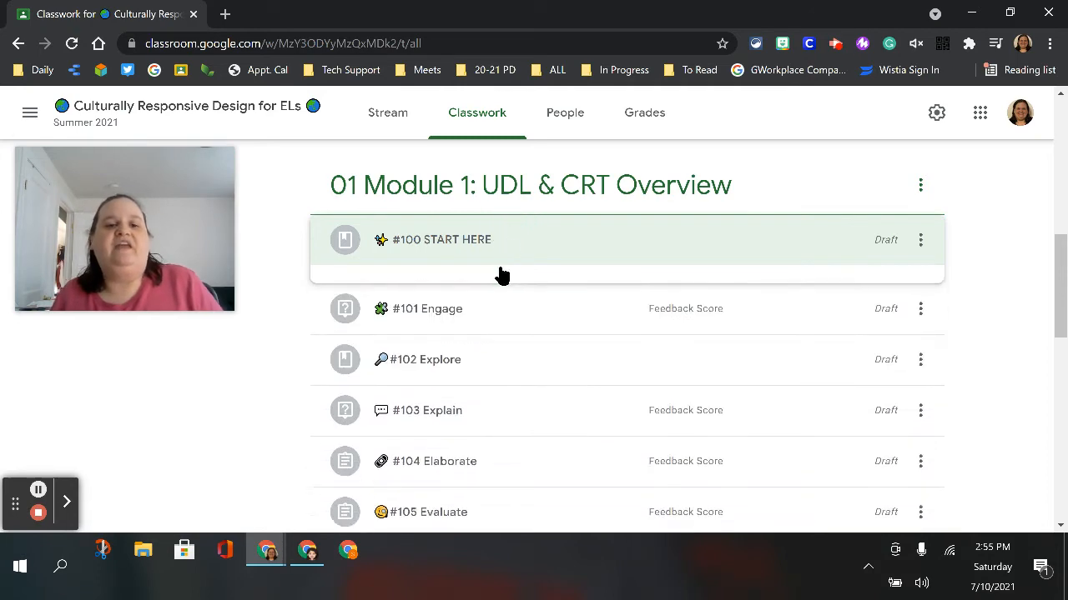
{"action": "left_click", "coordinate": [427, 303]}
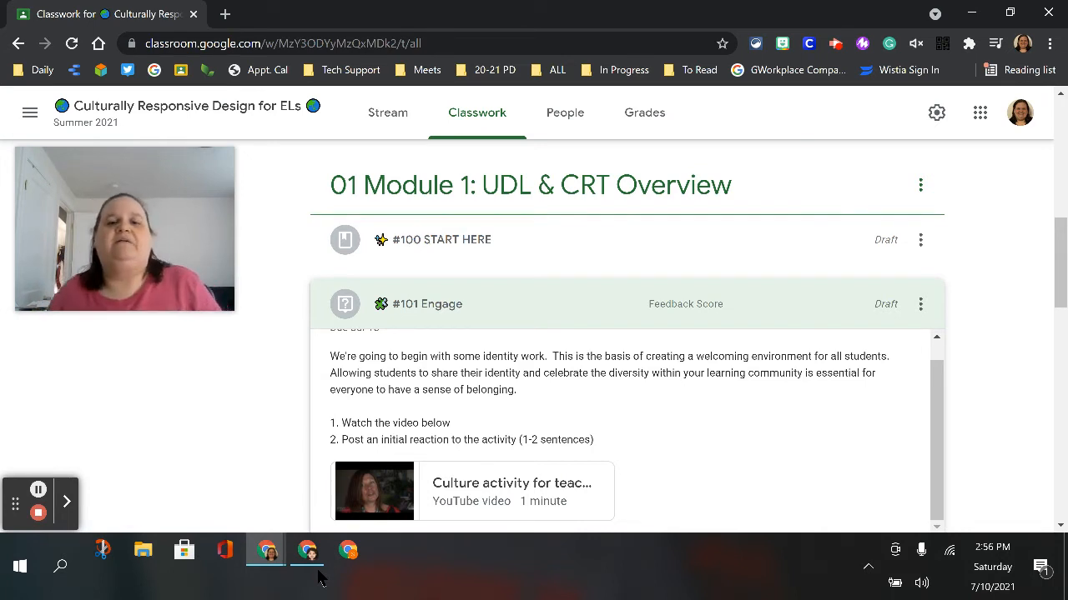
{"action": "scroll", "scroll_direction": "down", "scroll_amount": 3}
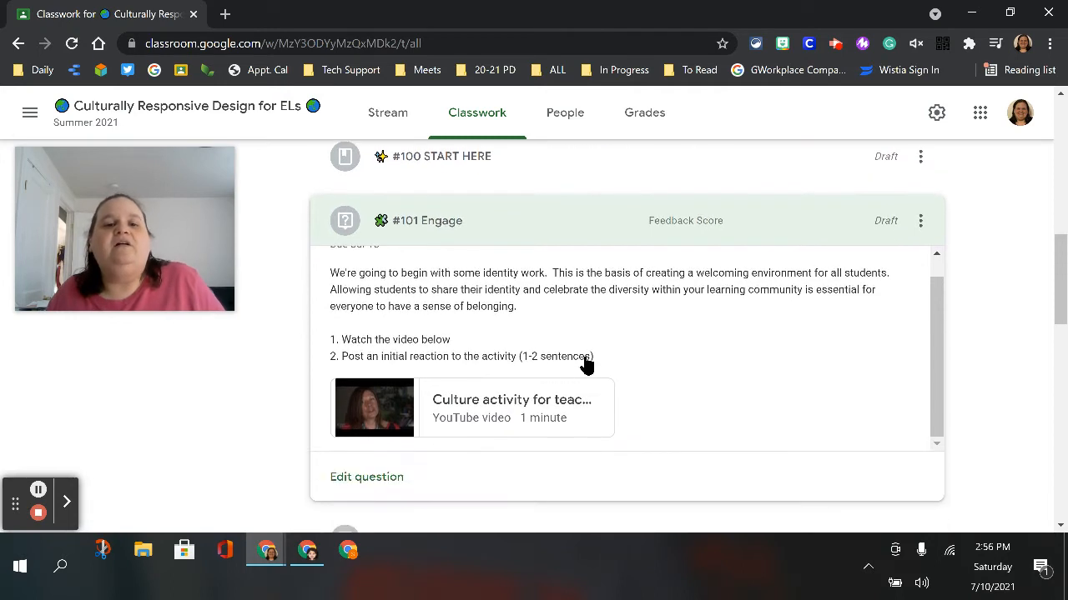
{"action": "mouse_move", "coordinate": [384, 392]}
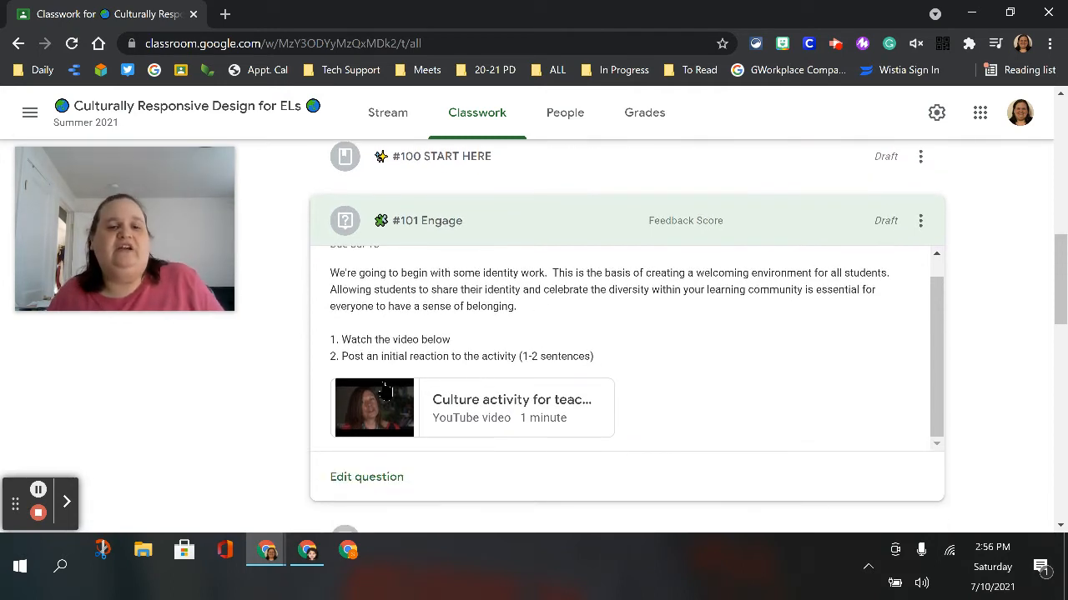
{"action": "mouse_move", "coordinate": [442, 408]}
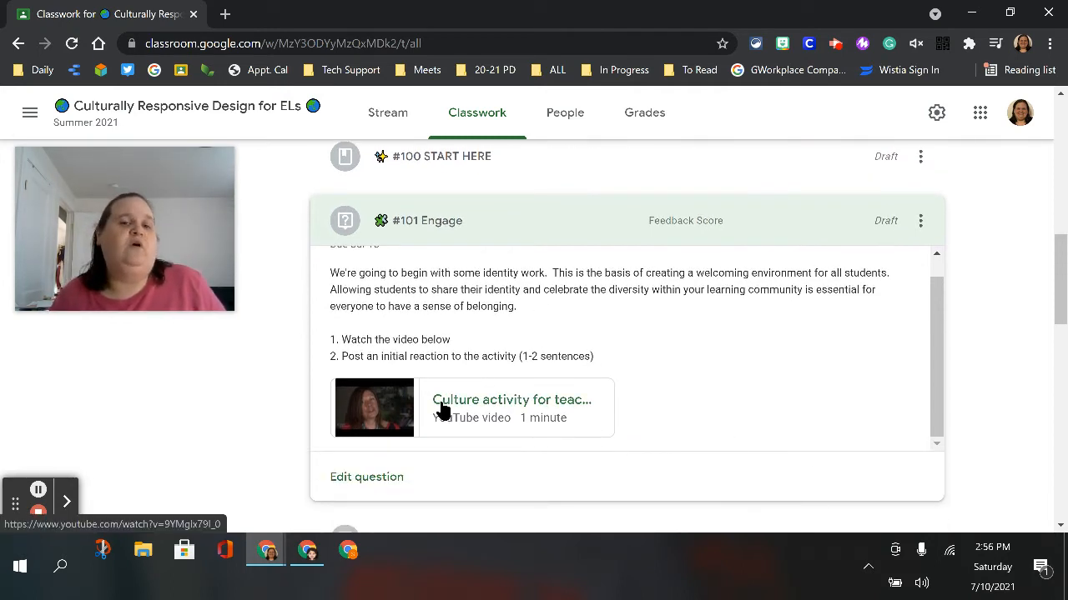
{"action": "mouse_move", "coordinate": [492, 417]}
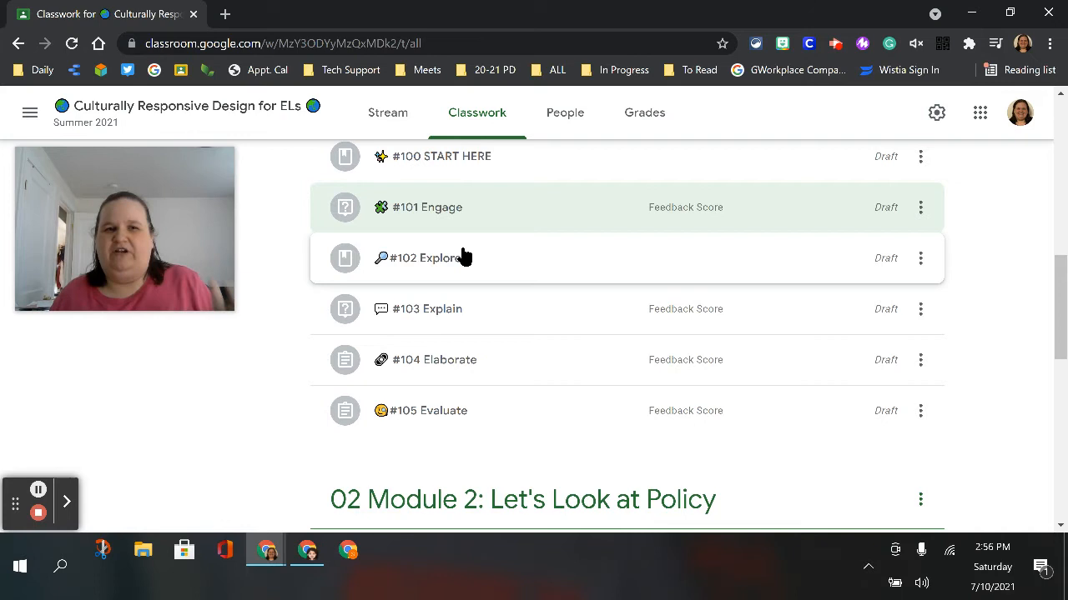
{"action": "left_click", "coordinate": [427, 257]}
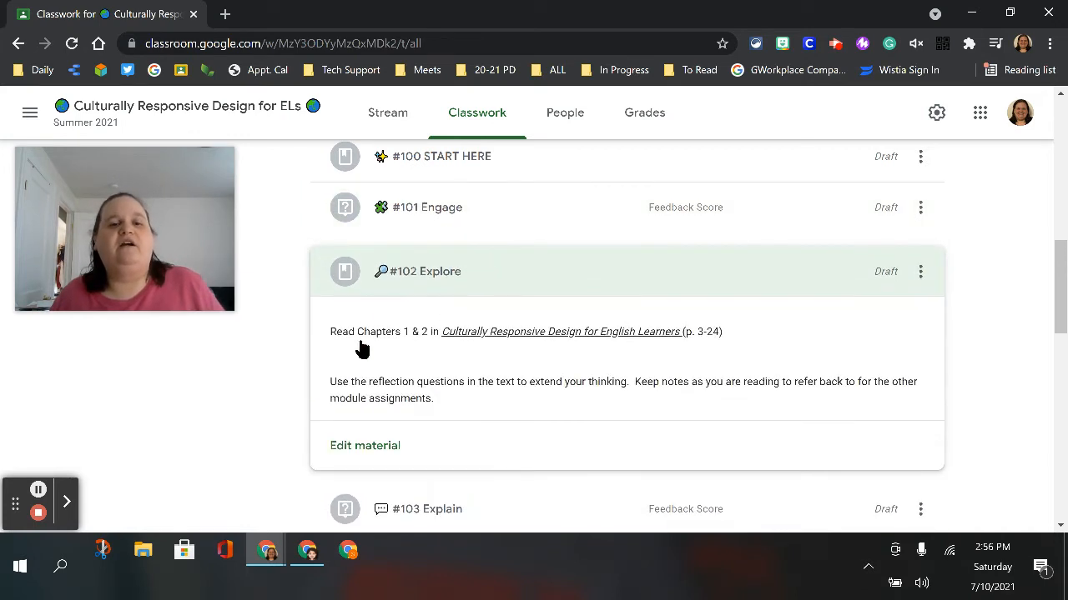
{"action": "mouse_move", "coordinate": [404, 337]}
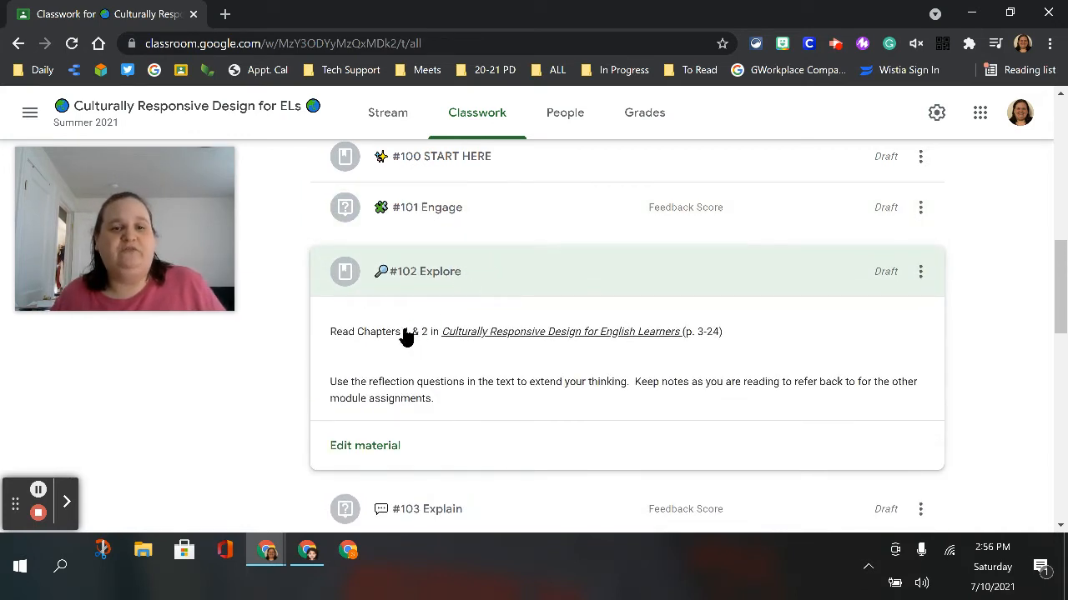
{"action": "mouse_move", "coordinate": [534, 345]}
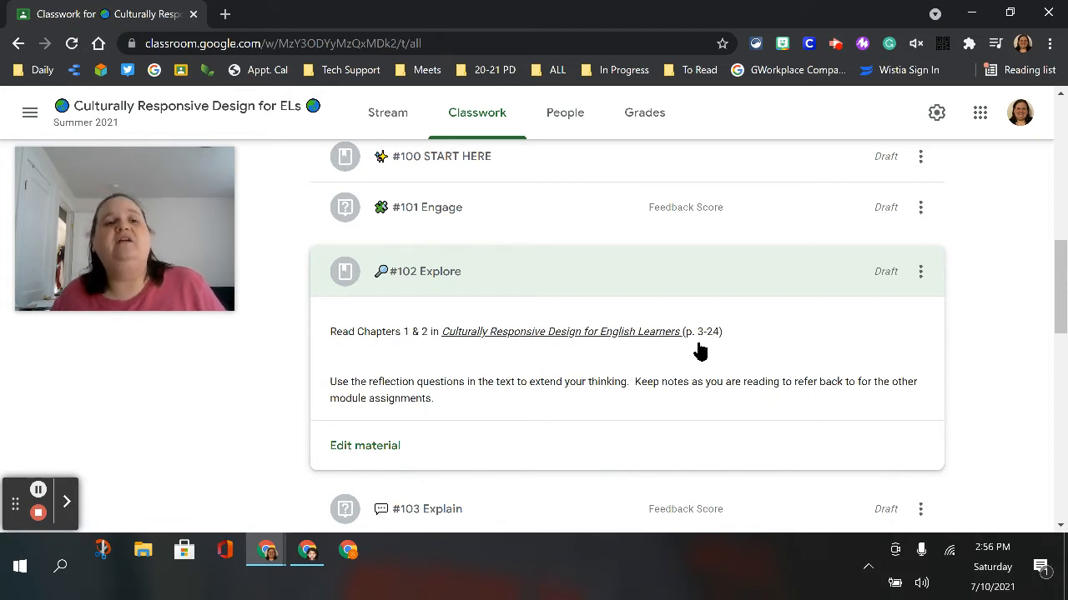
{"action": "mouse_move", "coordinate": [509, 401]}
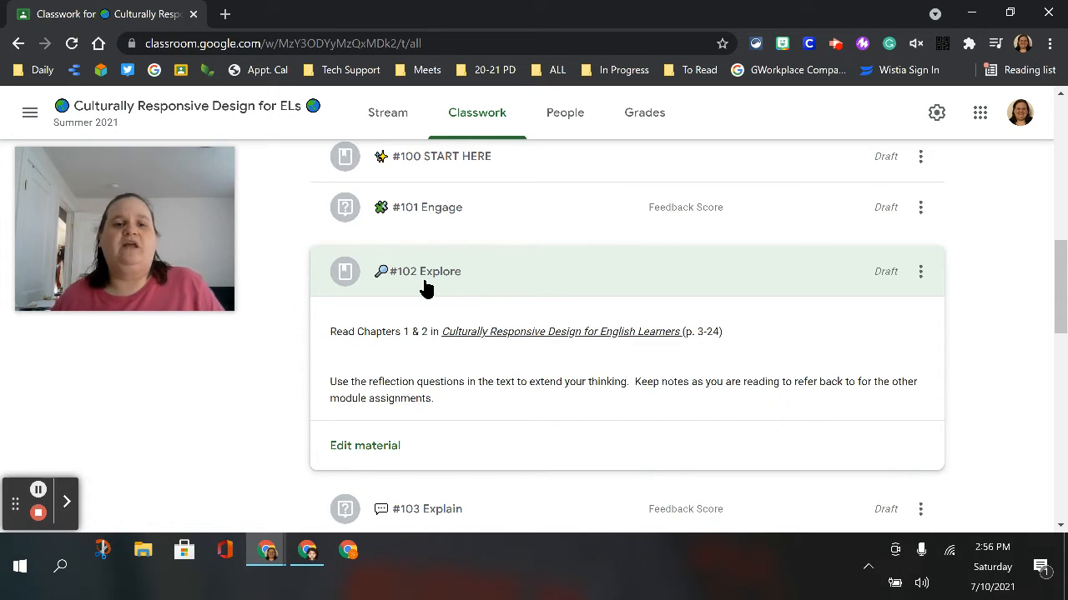
{"action": "mouse_move", "coordinate": [510, 290]}
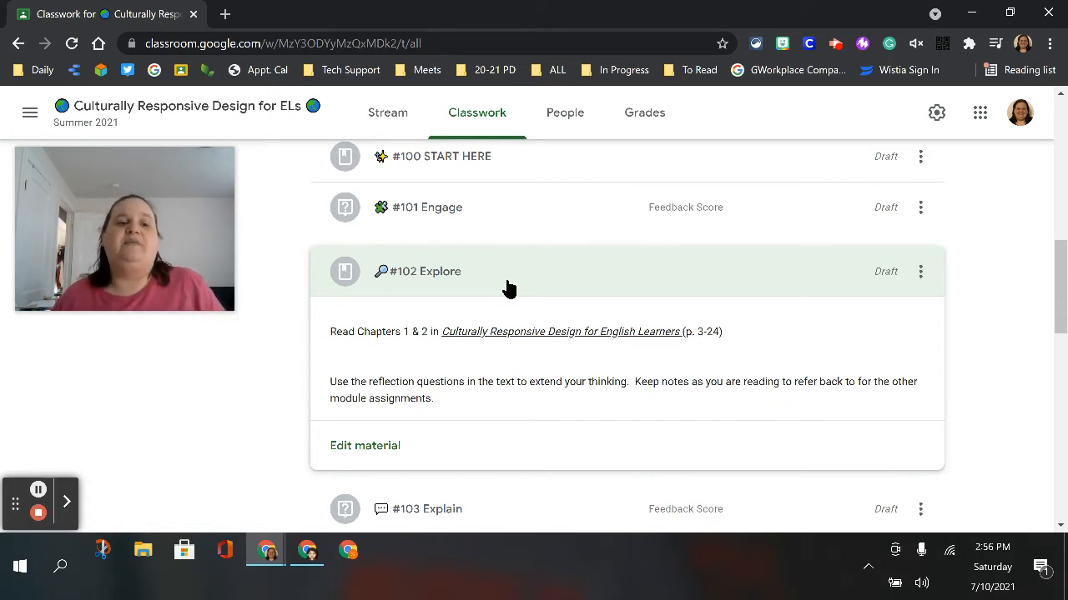
{"action": "mouse_move", "coordinate": [503, 293]}
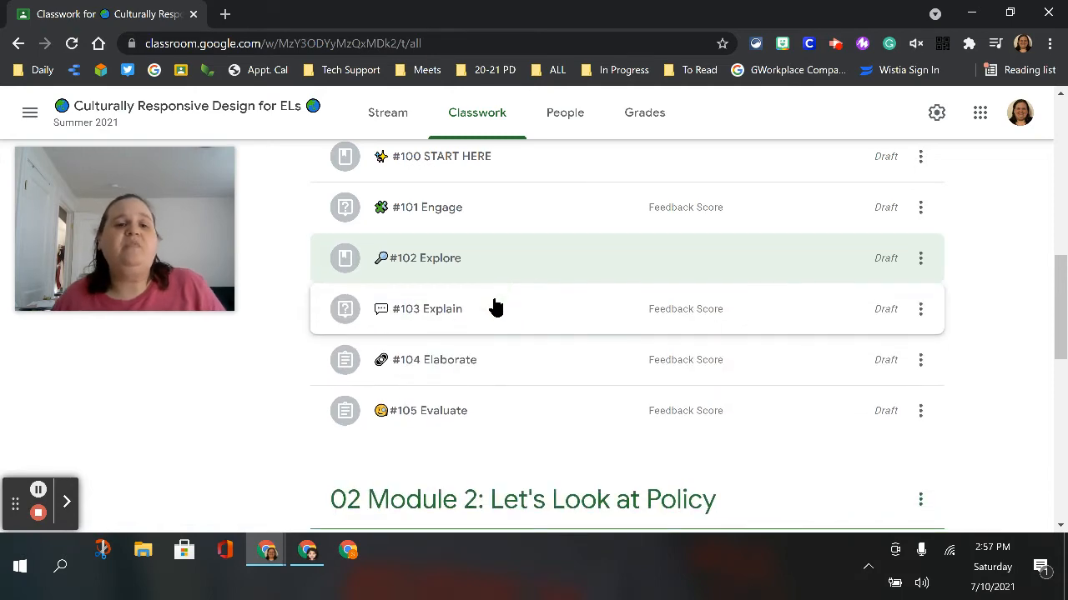
{"action": "left_click", "coordinate": [427, 309]}
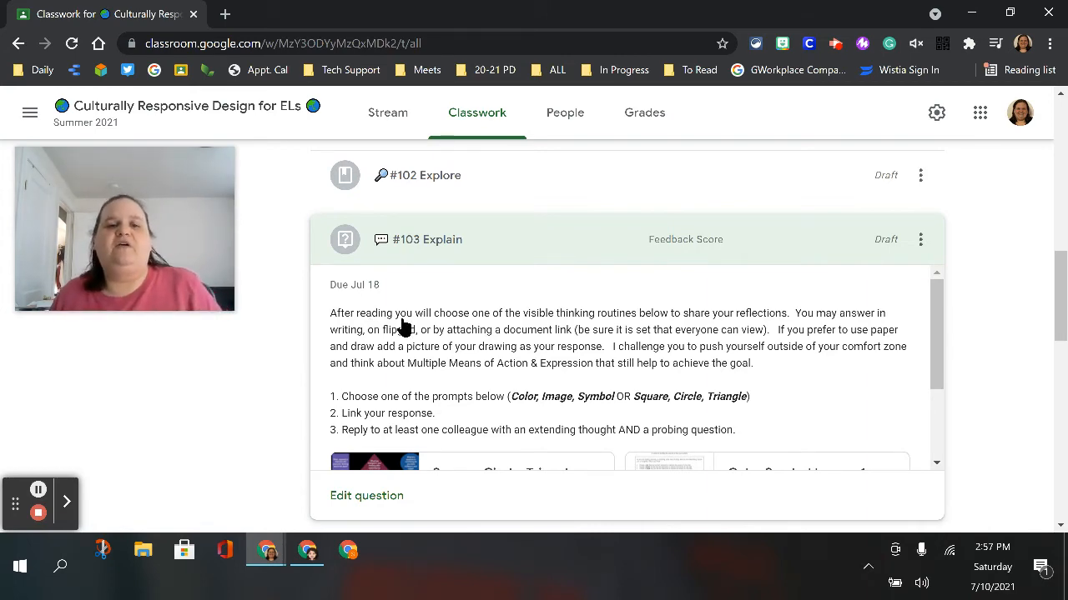
{"action": "scroll", "scroll_direction": "down", "scroll_amount": 3}
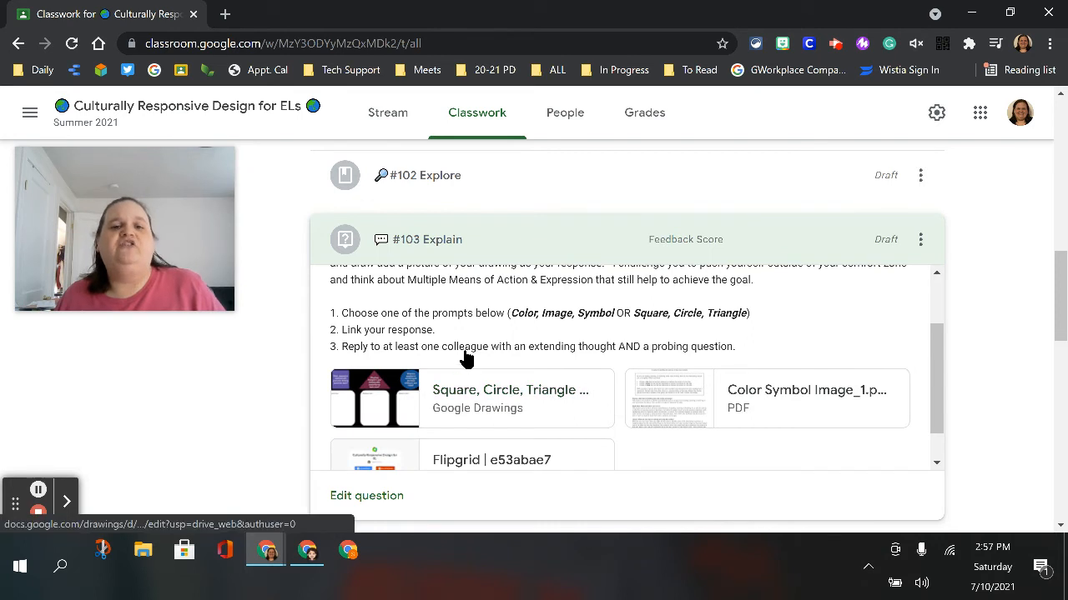
{"action": "mouse_move", "coordinate": [864, 406]}
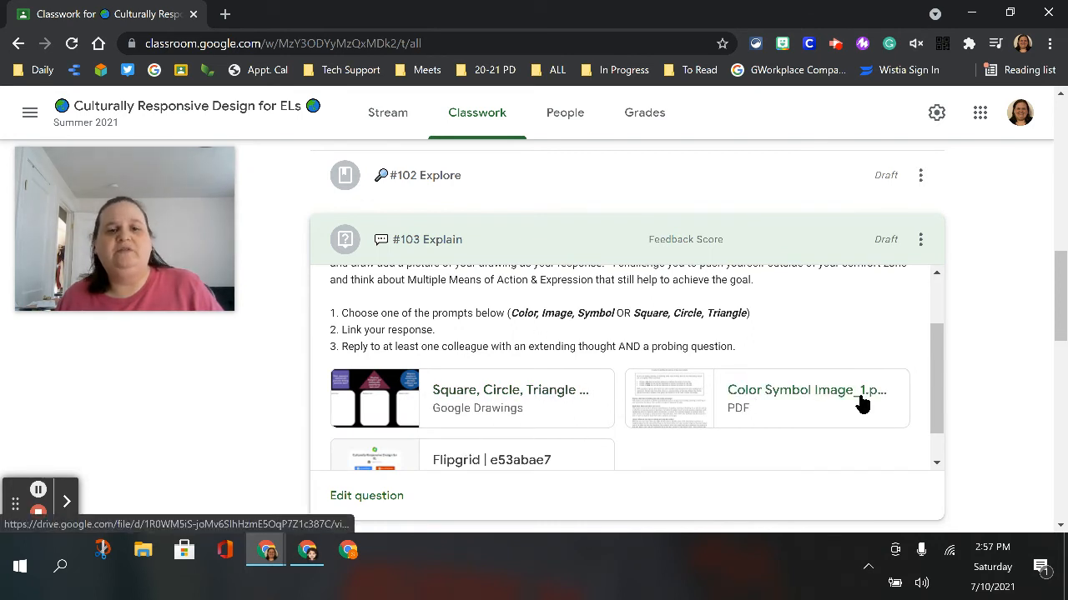
{"action": "mouse_move", "coordinate": [414, 402]}
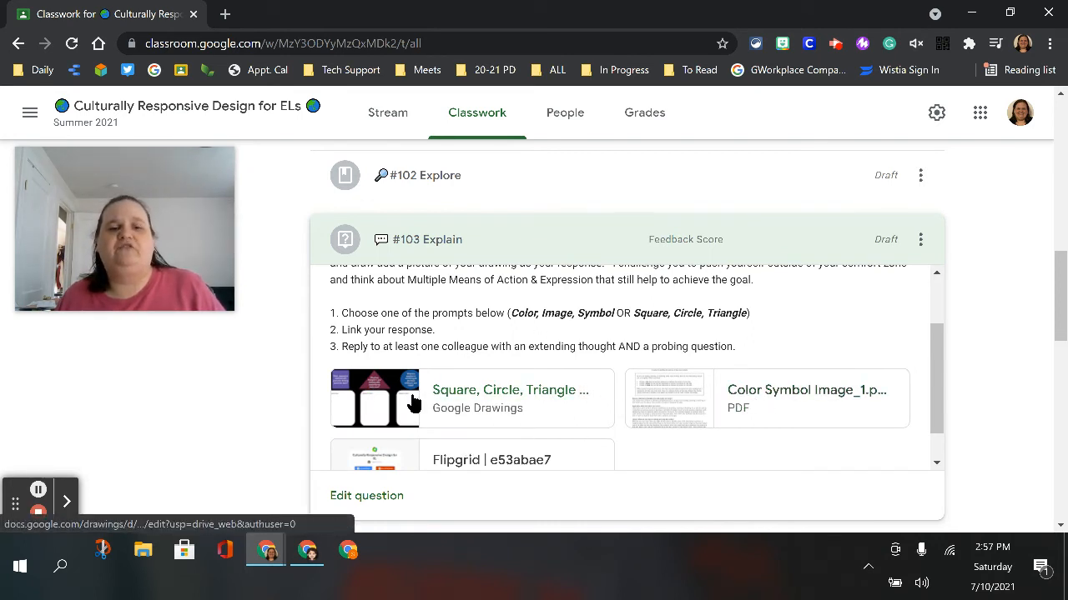
{"action": "mouse_move", "coordinate": [854, 417]}
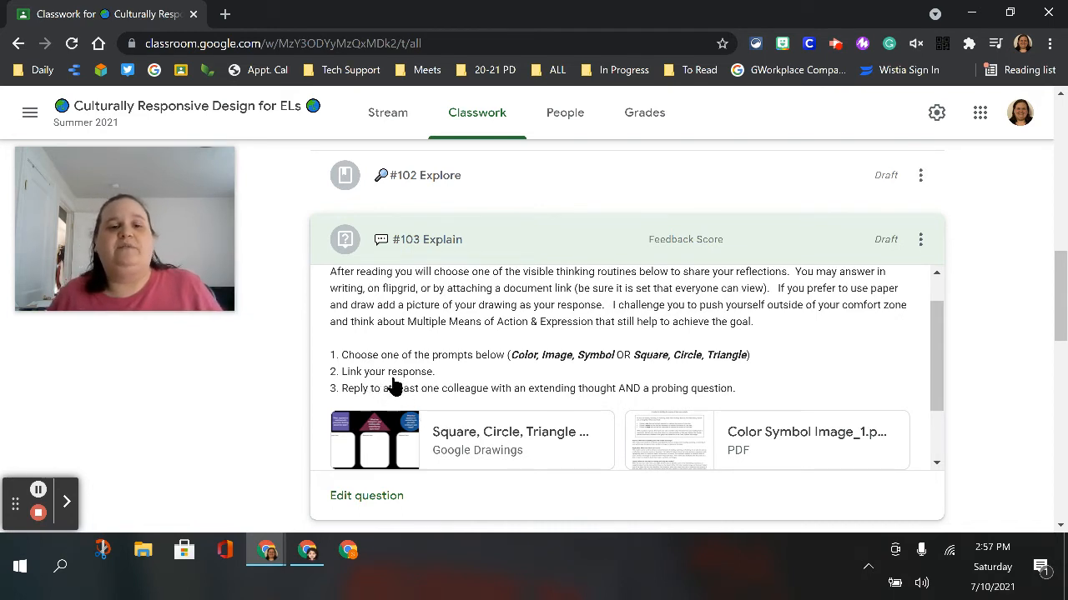
{"action": "mouse_move", "coordinate": [420, 381]}
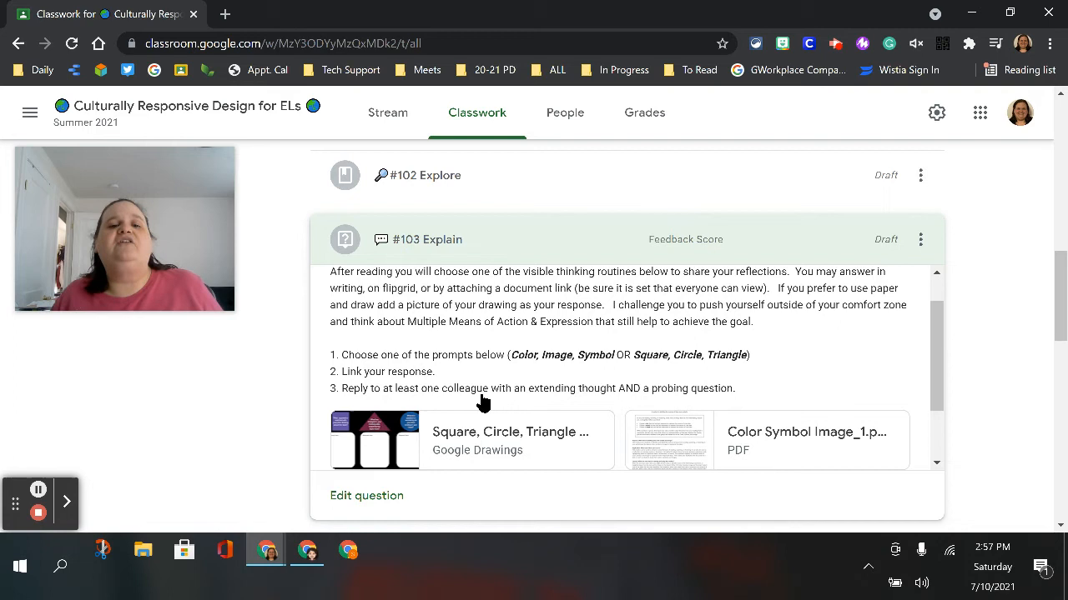
{"action": "mouse_move", "coordinate": [433, 380]}
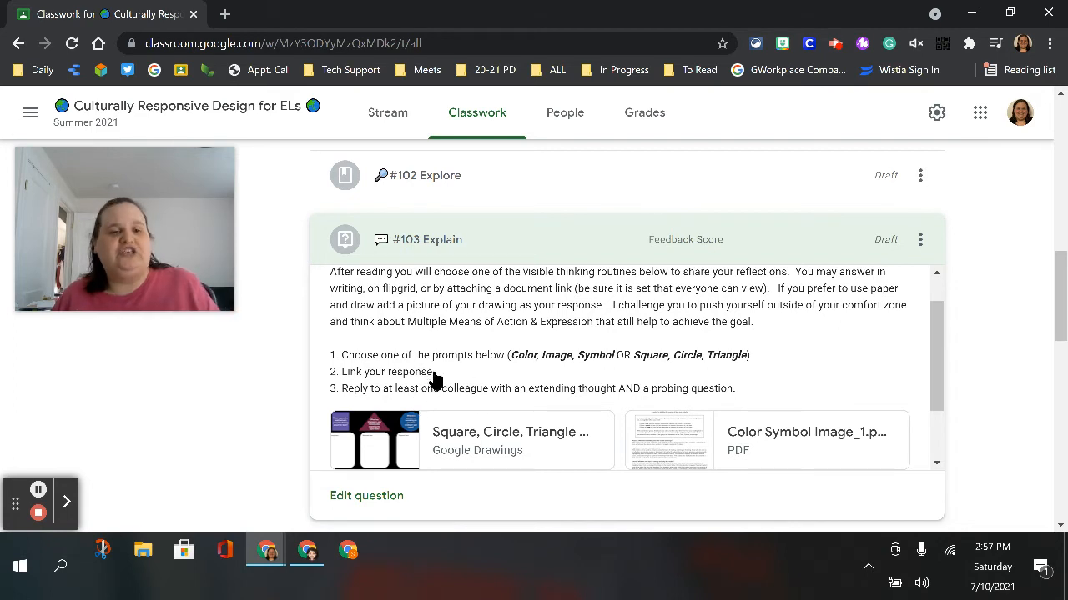
{"action": "mouse_move", "coordinate": [534, 401]}
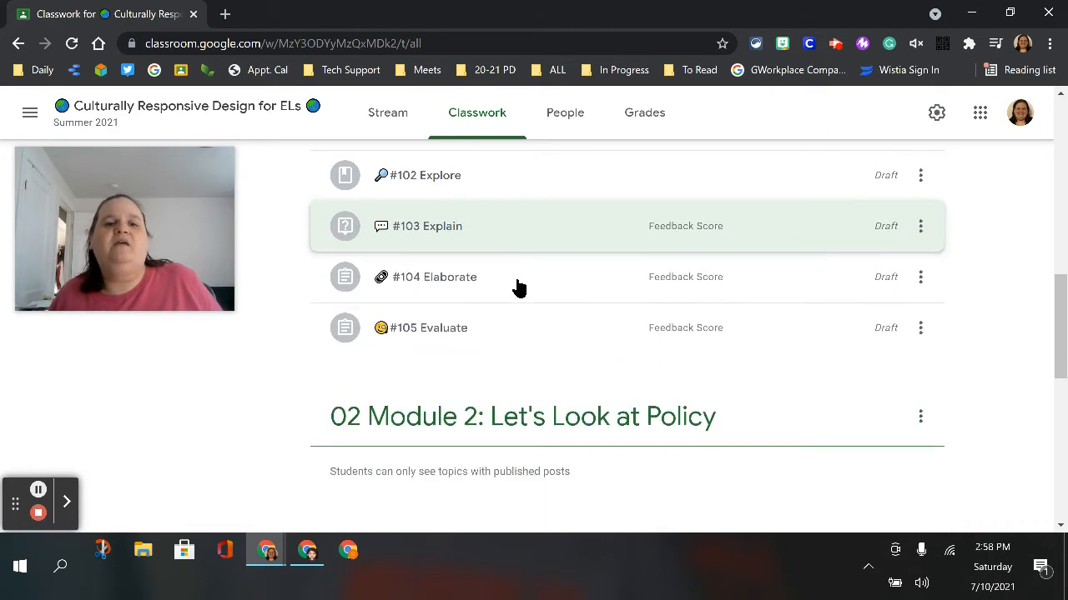
{"action": "left_click", "coordinate": [427, 226]}
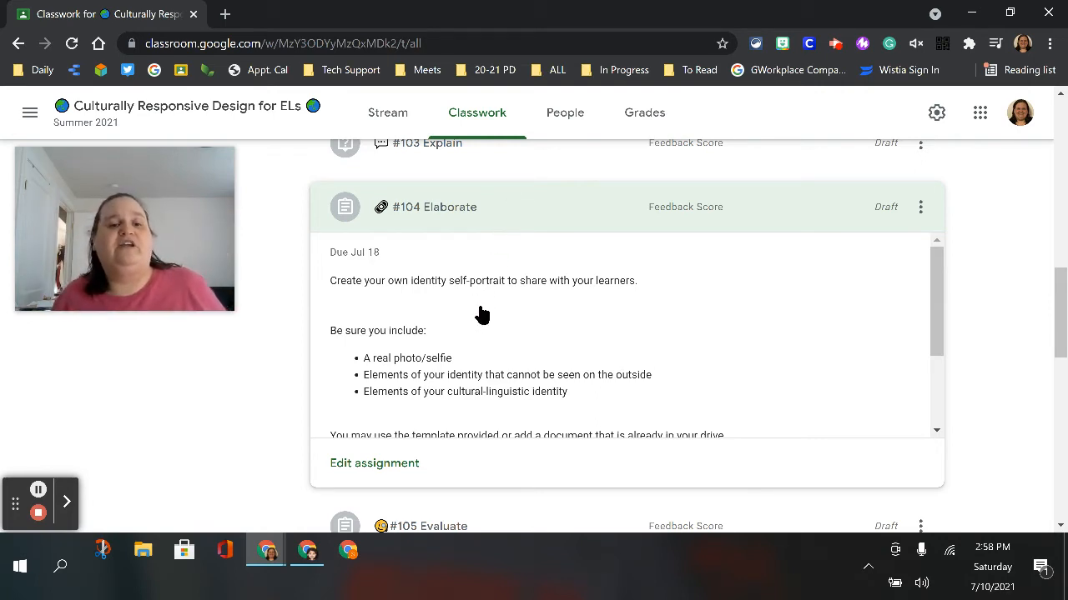
{"action": "scroll", "scroll_direction": "down", "scroll_amount": 3}
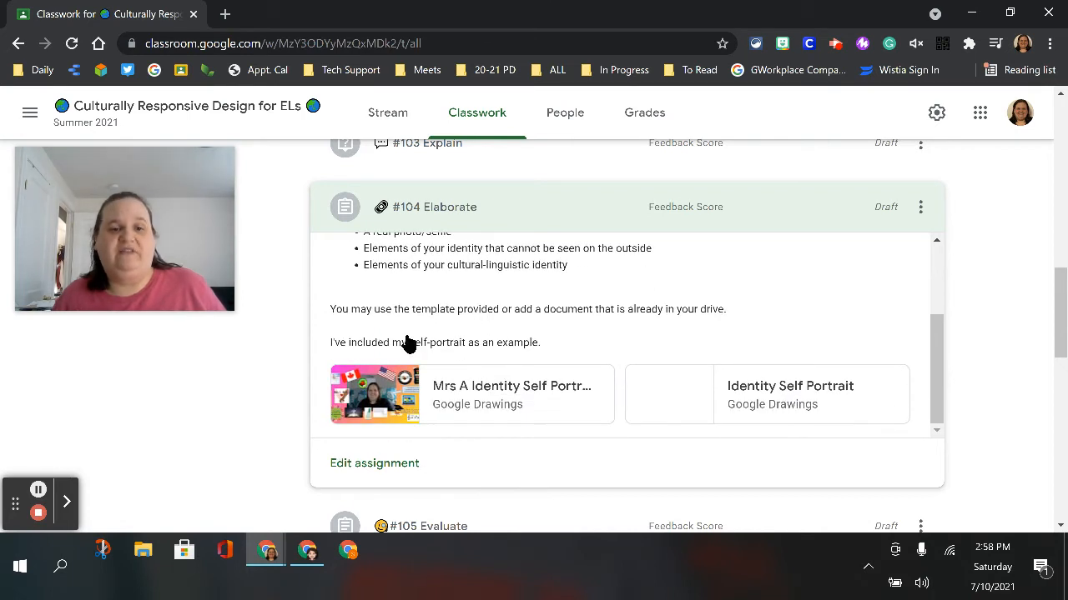
{"action": "mouse_move", "coordinate": [361, 373]}
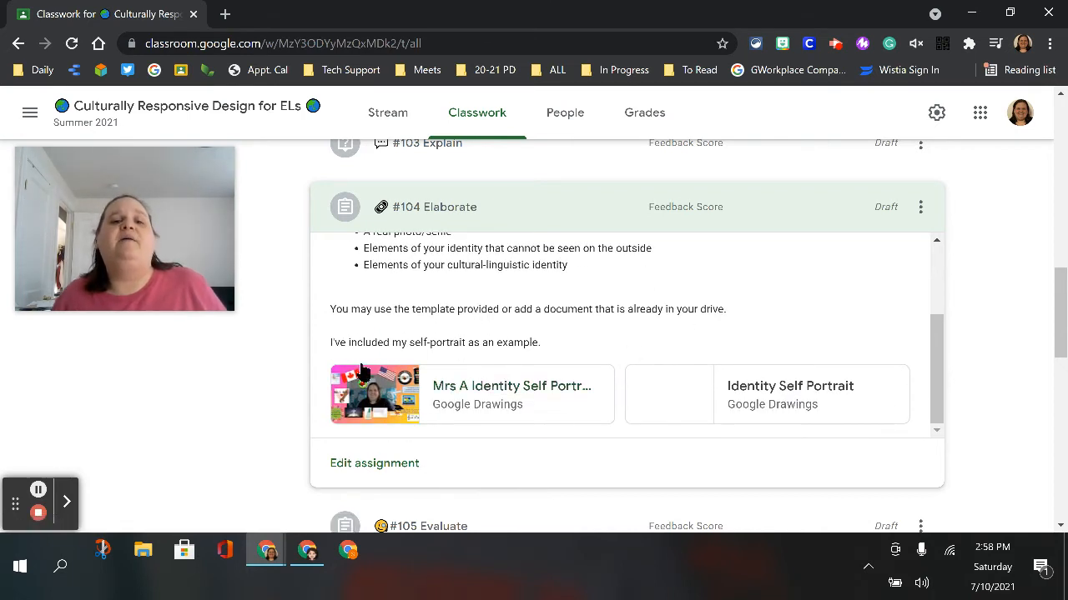
{"action": "mouse_move", "coordinate": [791, 385]}
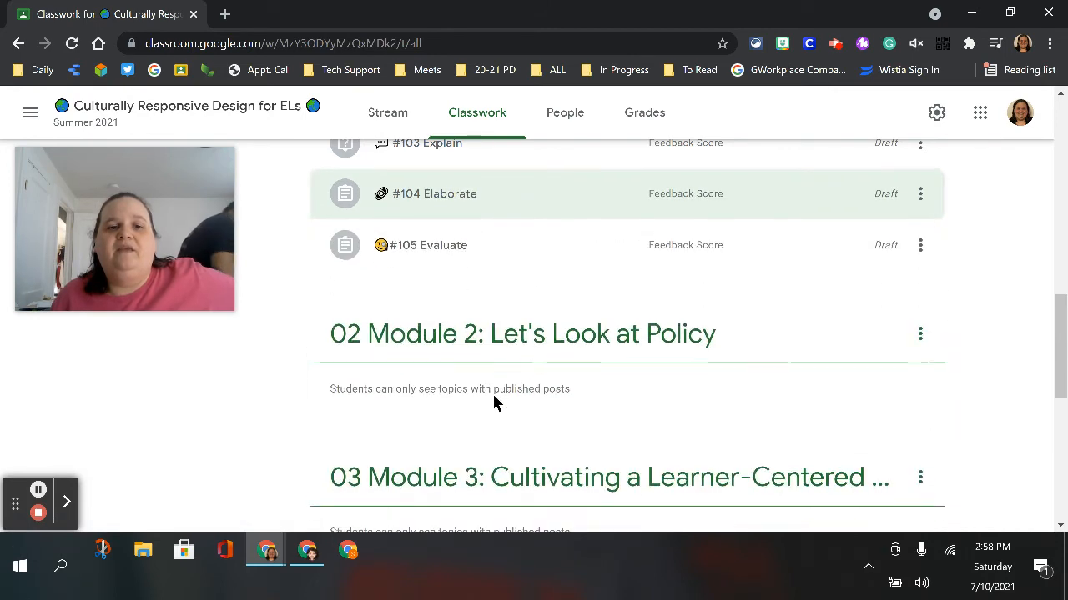
{"action": "left_click", "coordinate": [427, 244]}
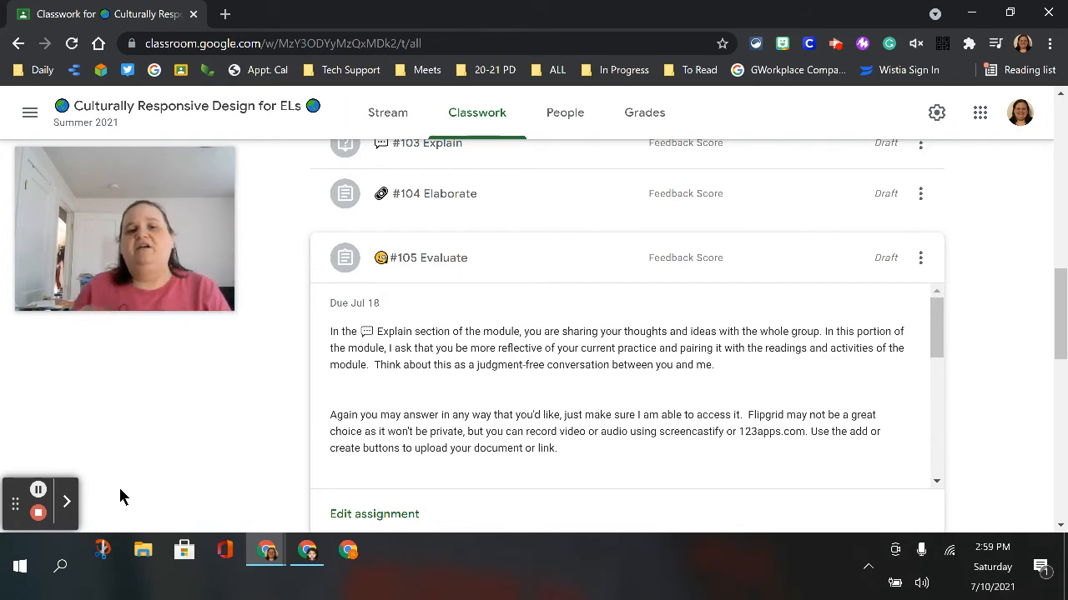
{"action": "scroll", "scroll_direction": "down", "scroll_amount": 3}
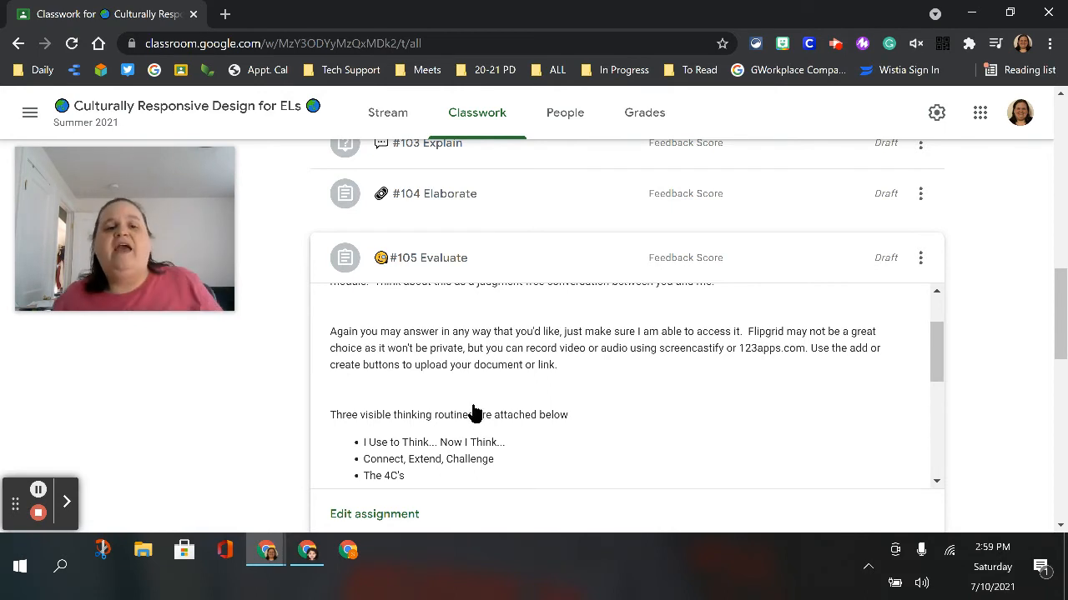
{"action": "scroll", "scroll_direction": "down", "scroll_amount": 3}
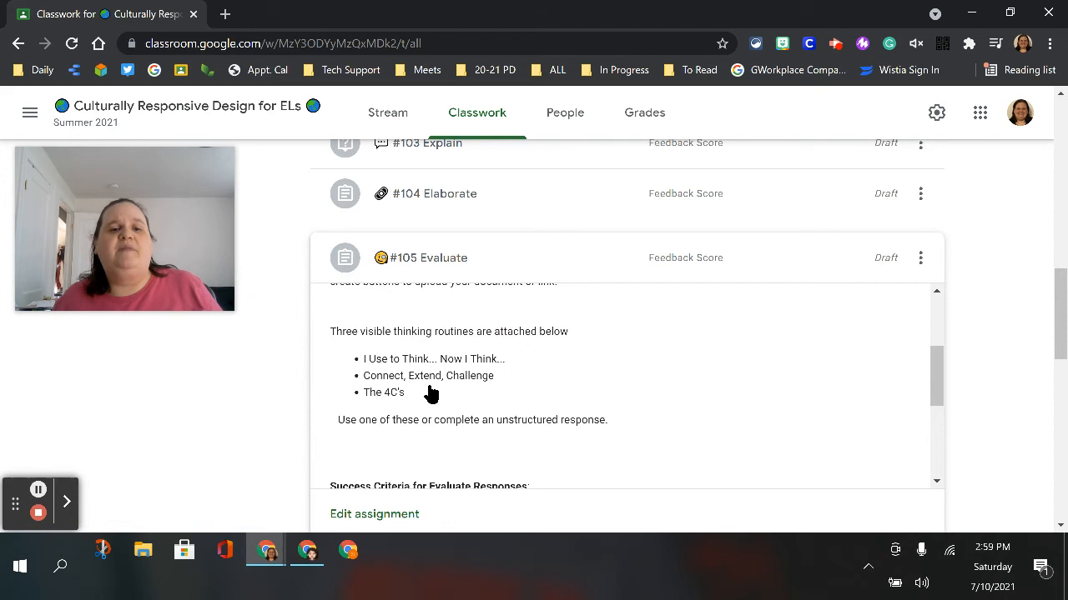
{"action": "mouse_move", "coordinate": [487, 435]}
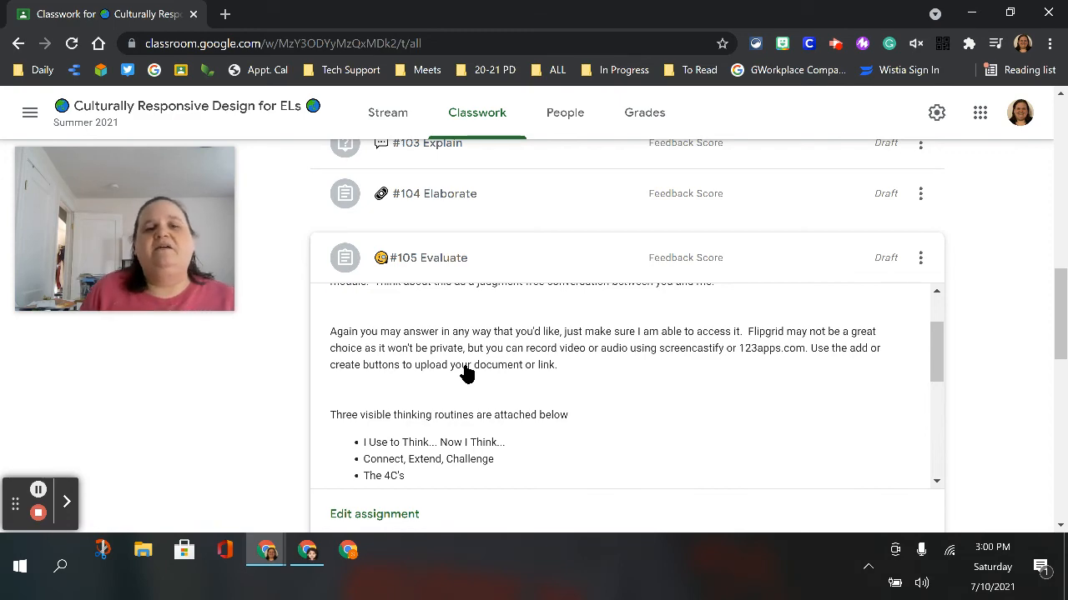
{"action": "scroll", "scroll_direction": "down", "scroll_amount": 3}
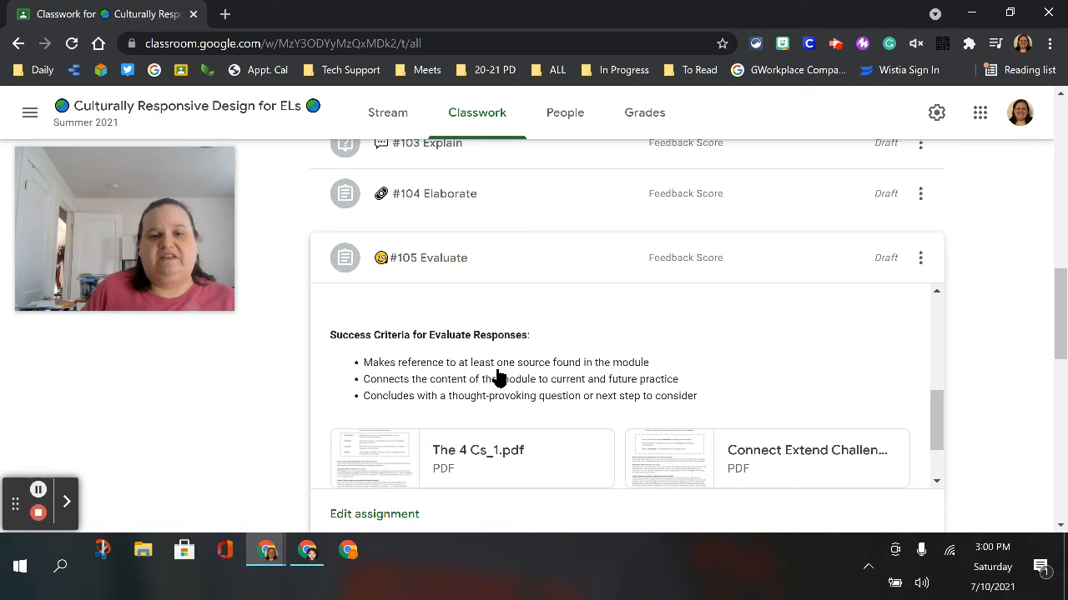
{"action": "mouse_move", "coordinate": [554, 384]}
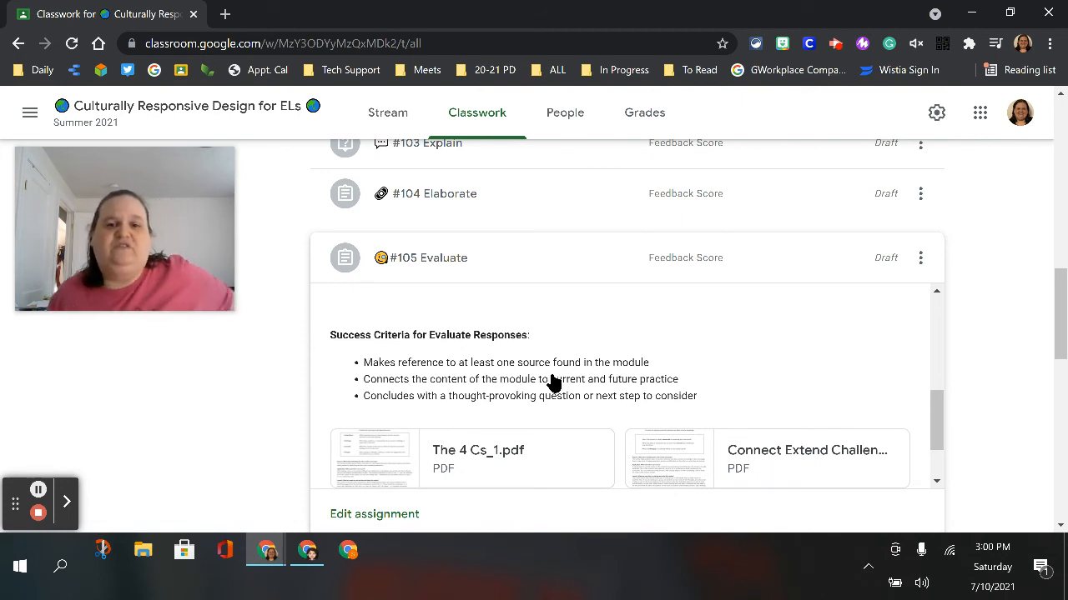
{"action": "mouse_move", "coordinate": [465, 390]}
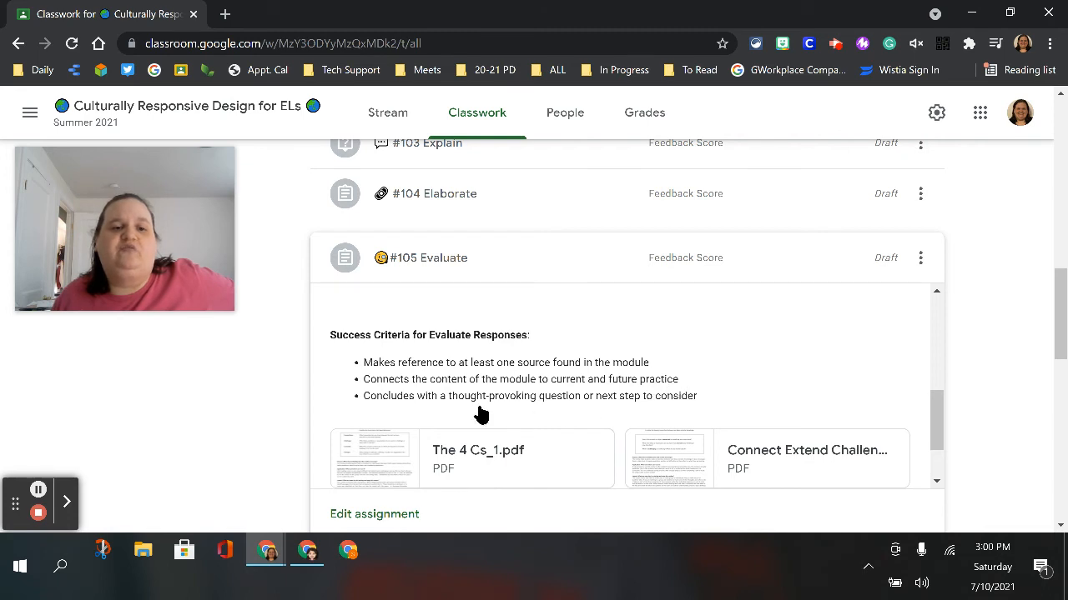
{"action": "mouse_move", "coordinate": [560, 420]}
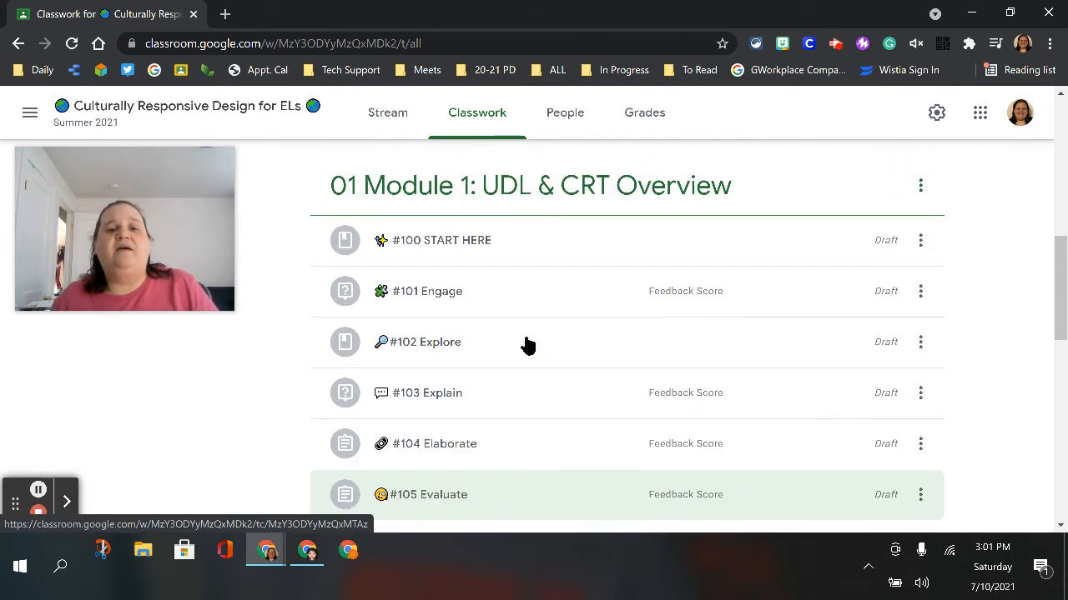
{"action": "mouse_move", "coordinate": [522, 390]}
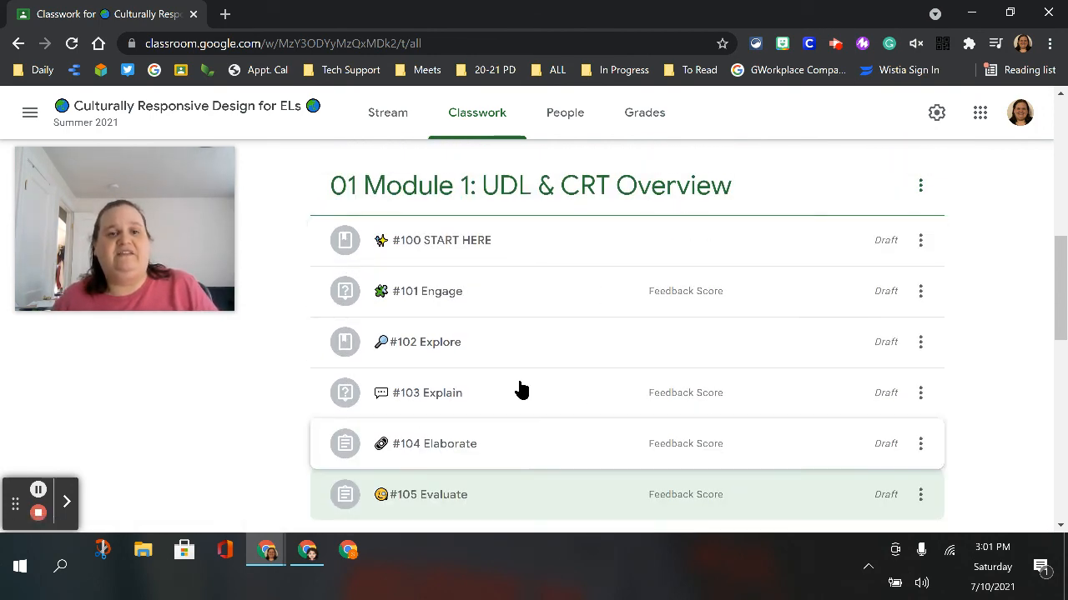
{"action": "mouse_move", "coordinate": [470, 250]}
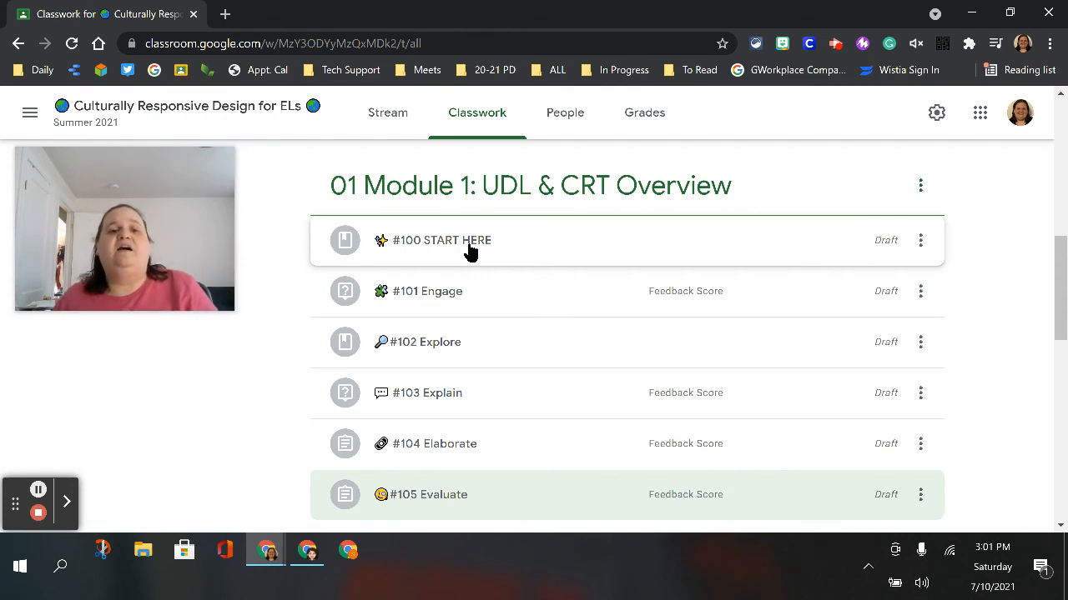
{"action": "mouse_move", "coordinate": [540, 247]}
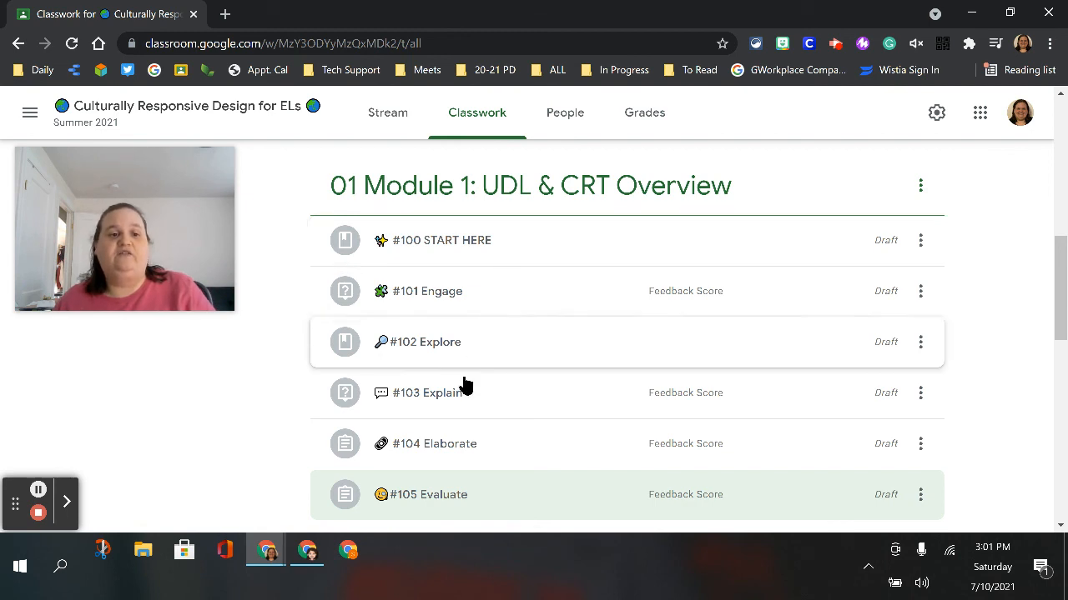
{"action": "mouse_move", "coordinate": [192, 507]}
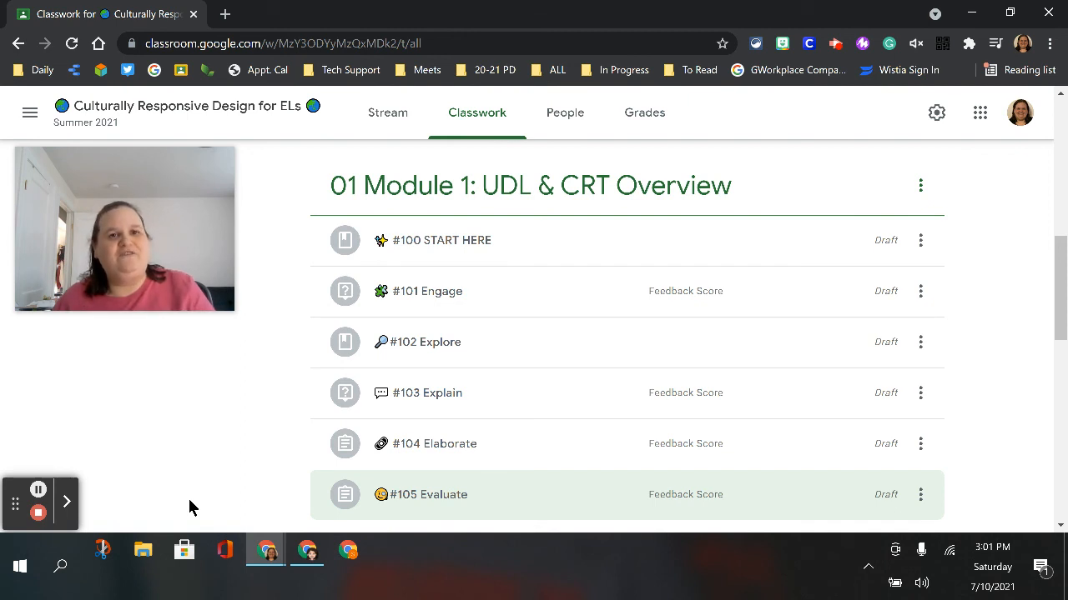
{"action": "mouse_move", "coordinate": [39, 513]}
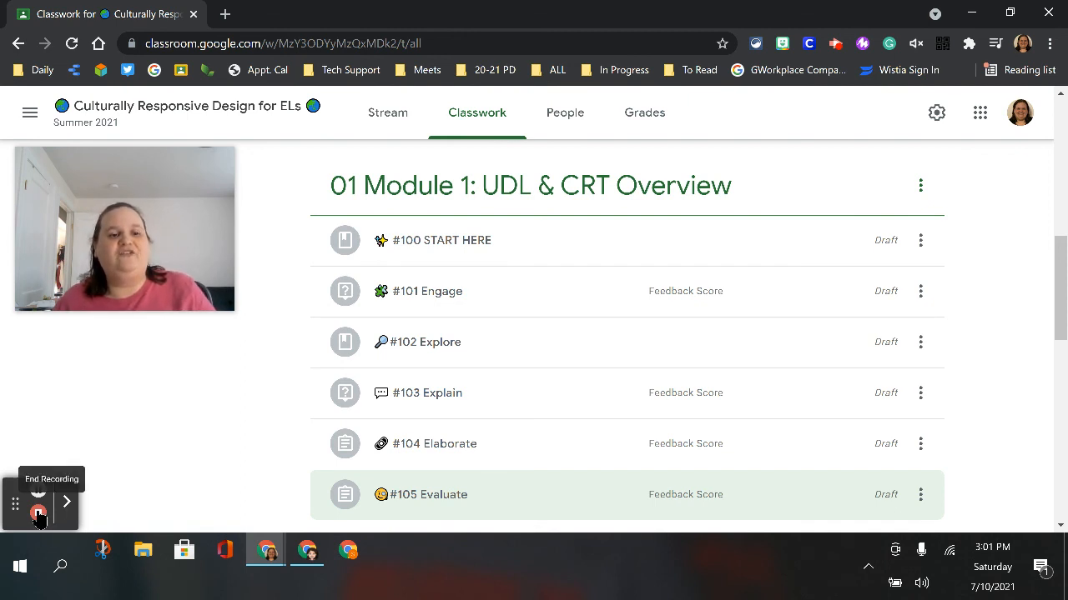